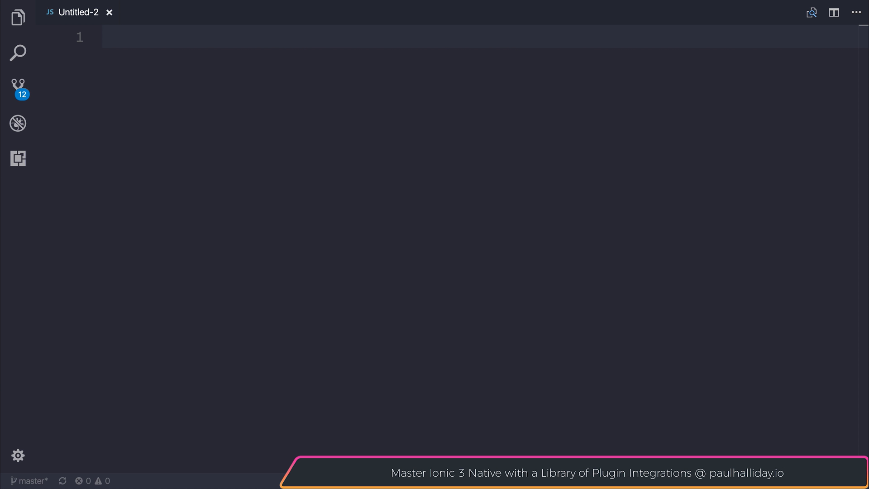
- Write the comment '// Proxy: Display an error message...' on the first line and start a new line
click(103, 36)
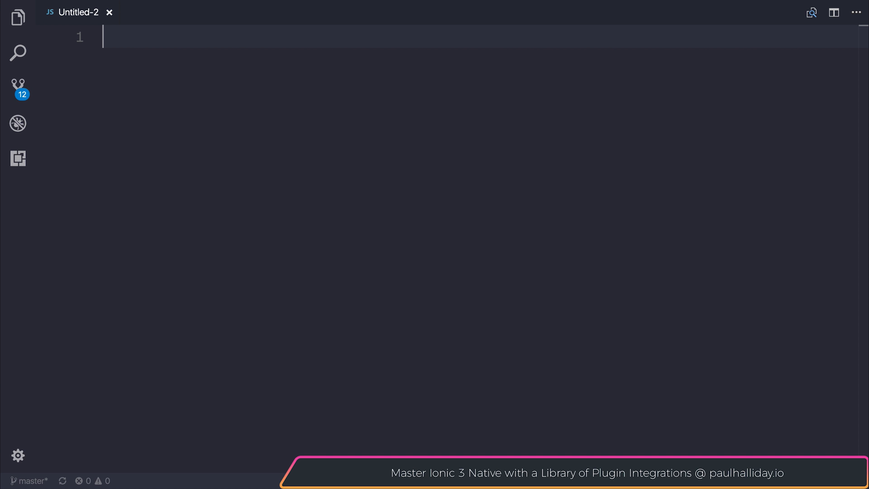
text(//)
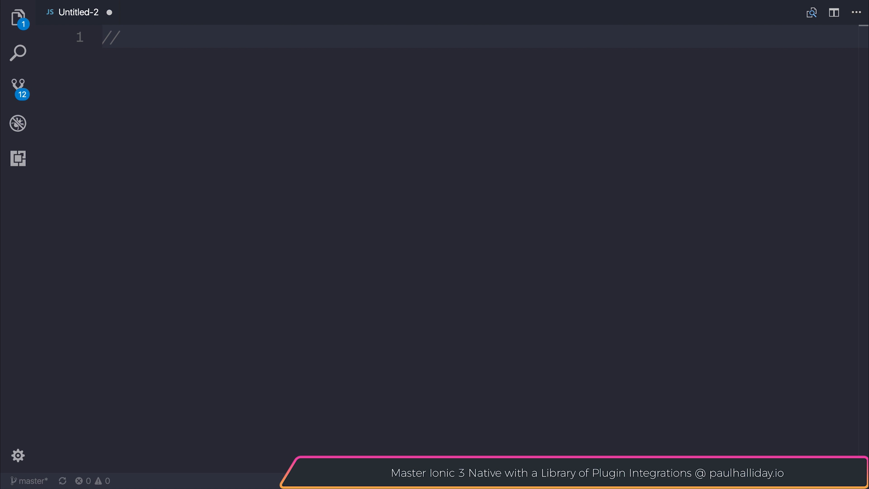
text(Proxy: Display an error message when an object does not have a specified key.)
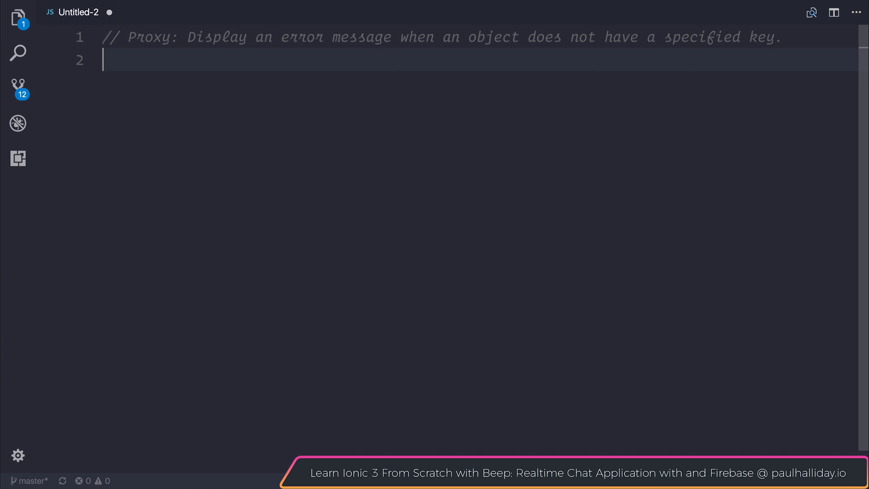
key(Enter)
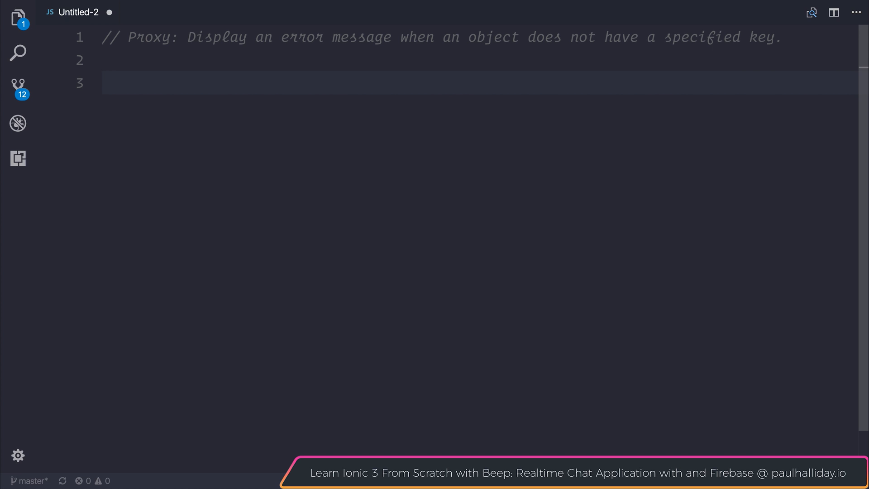
- Declare const handler = { get: (target, name) => { } } as an arrow function
text(cons)
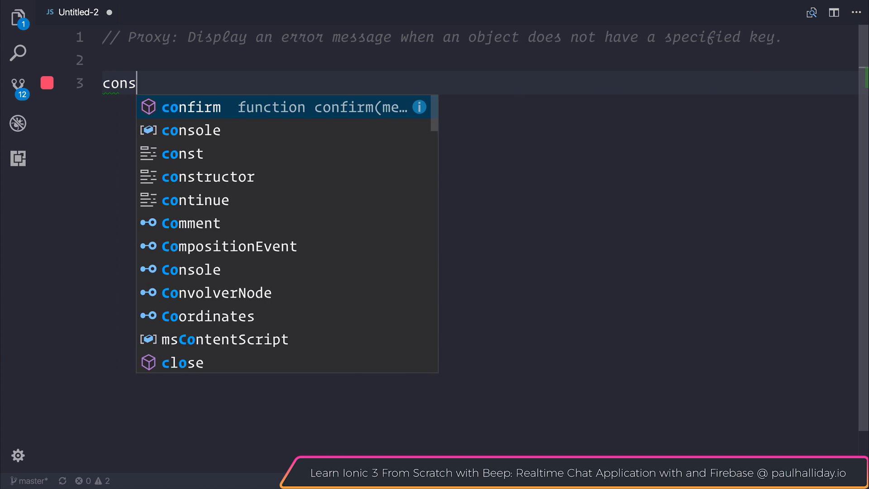
text(t handler)
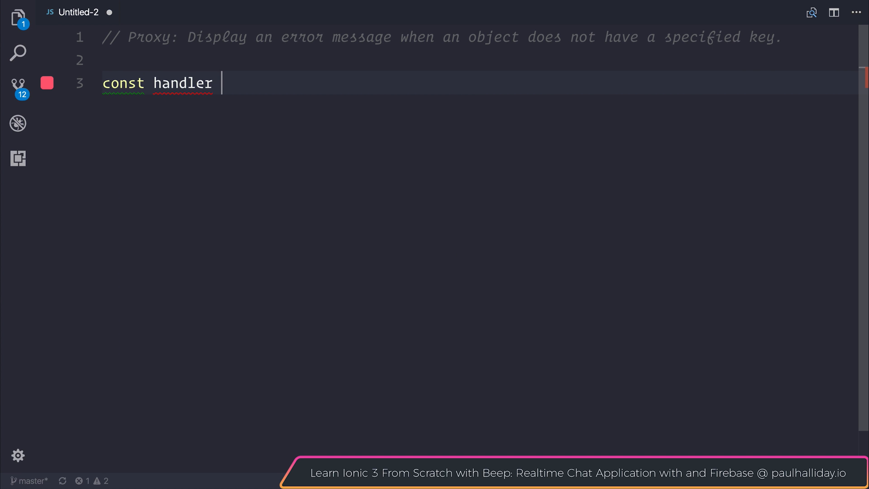
text(= {)
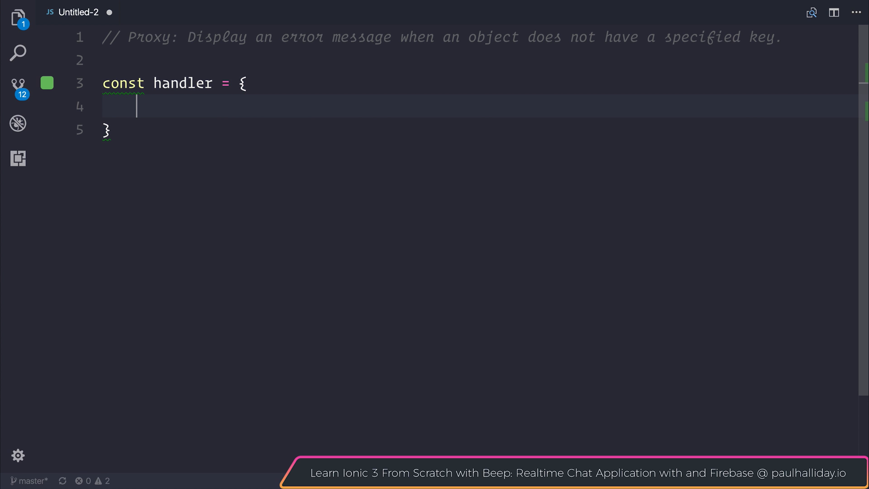
text(get)
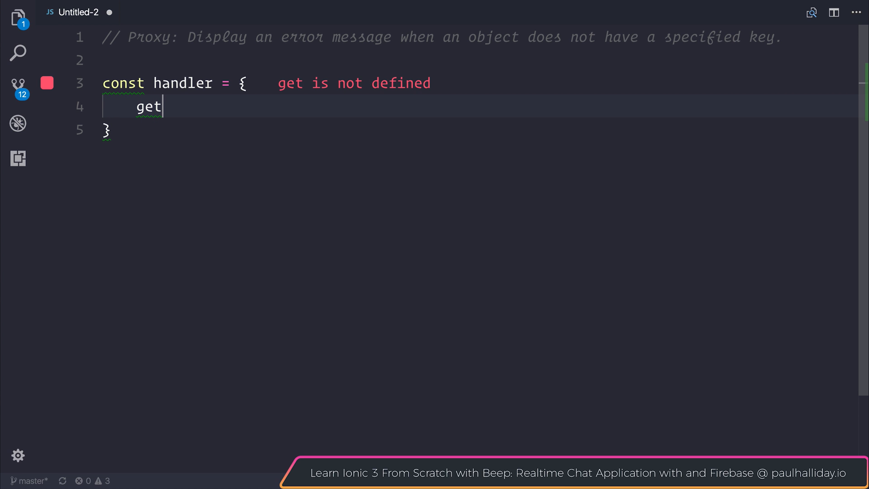
text(: ())
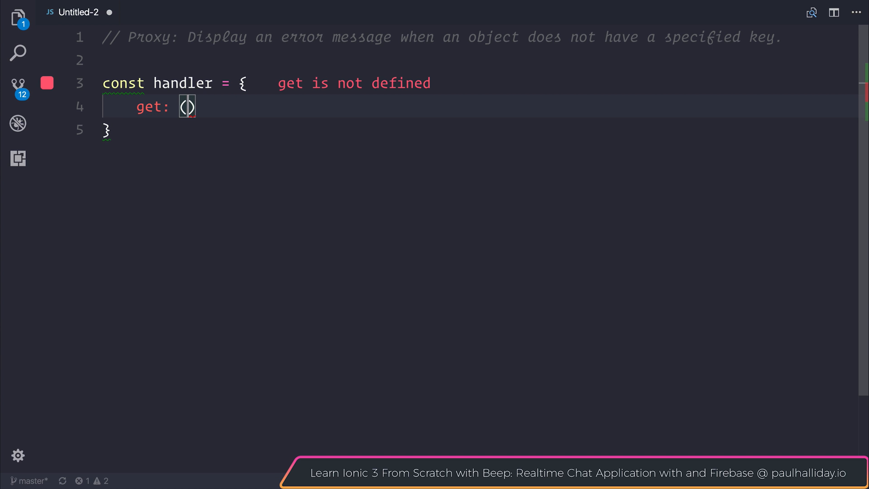
text(target,)
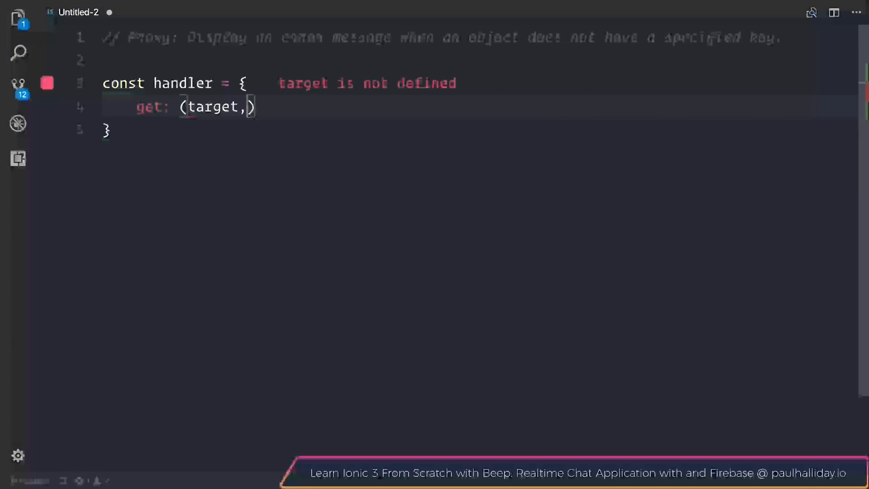
text(name) => {})
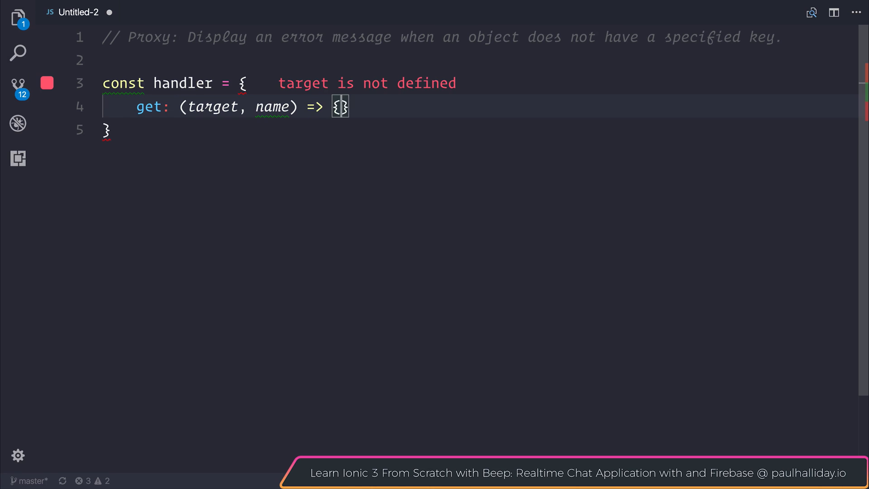
- Add a comment inside get: Target is the Person object, Name is Location, Name, Age
text(Targe)
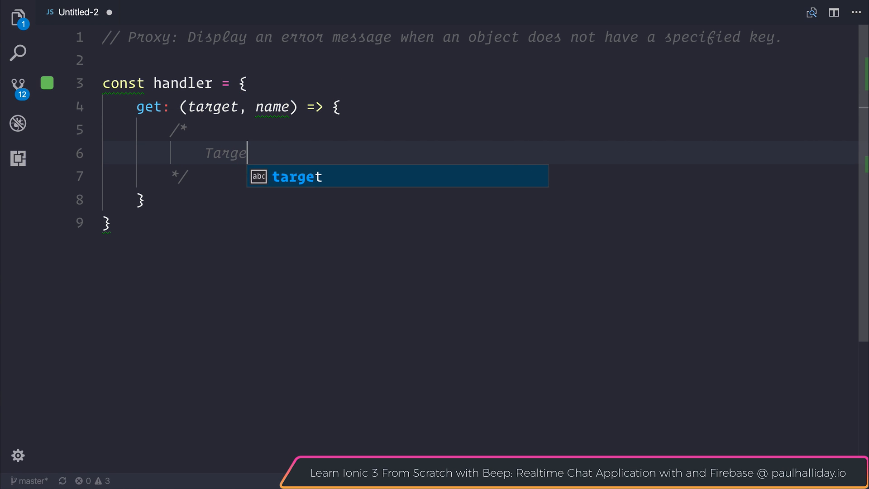
text(t:)
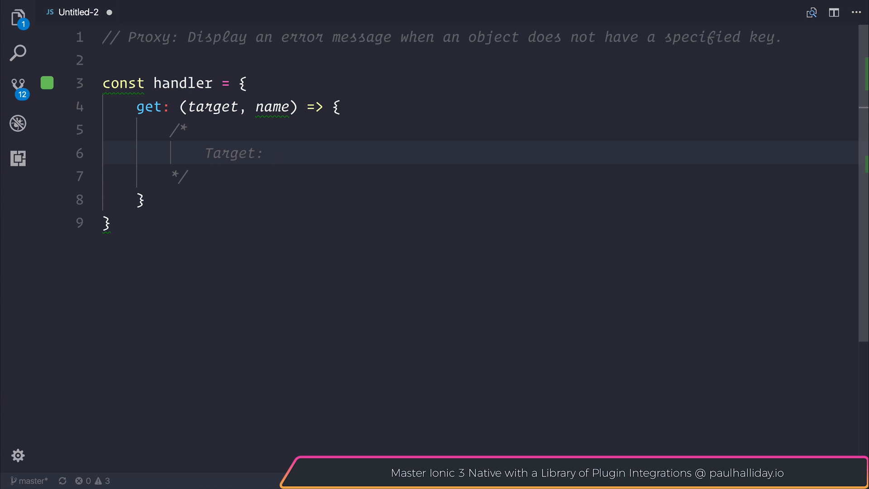
text(Person object.)
text(Name:)
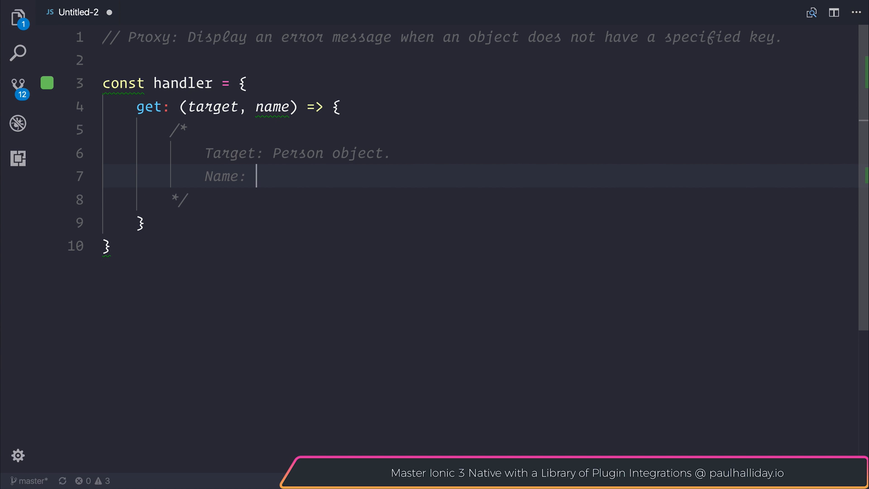
text(Location)
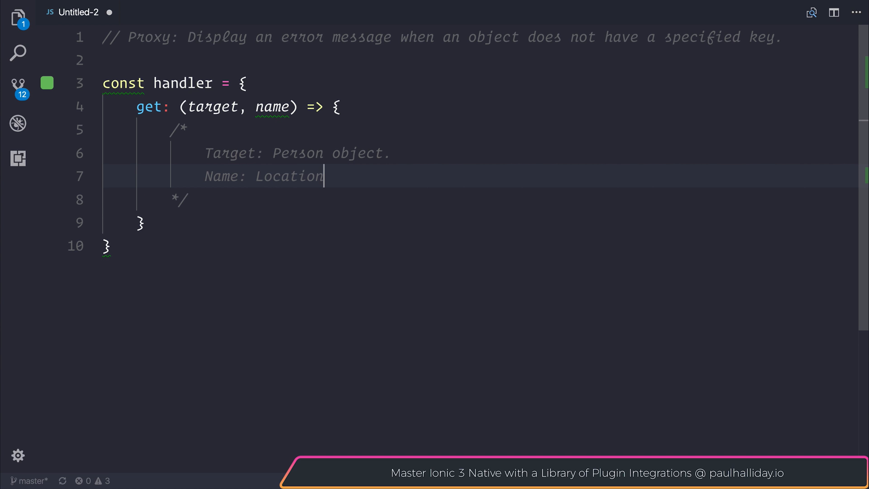
text(,)
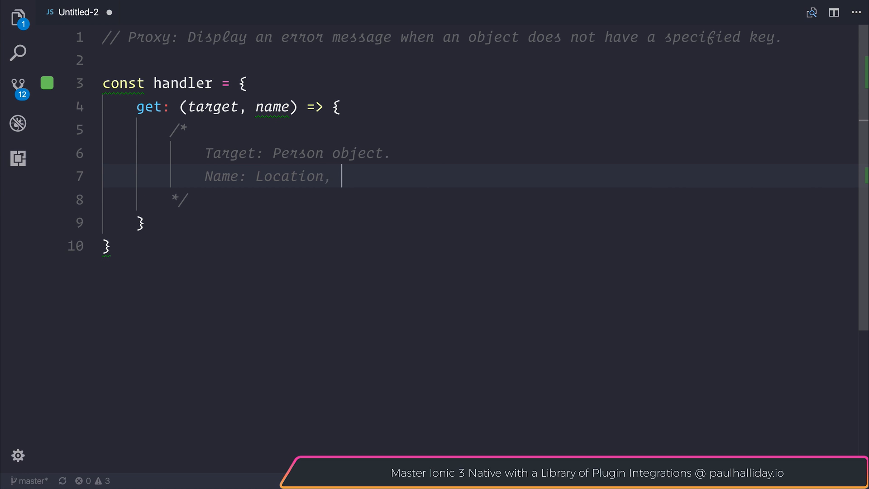
text(Name, Age.)
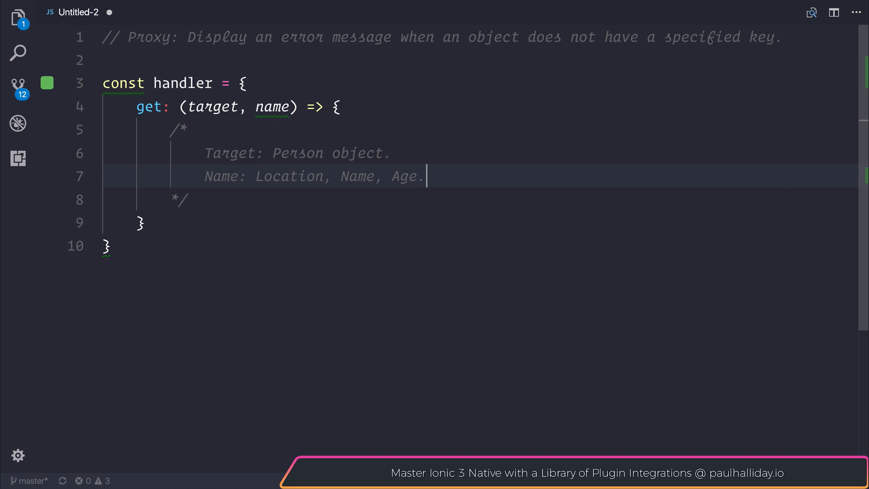
- Return name in target ? target[name] : "Not found." from get, then begin a const line below
key(Enter)
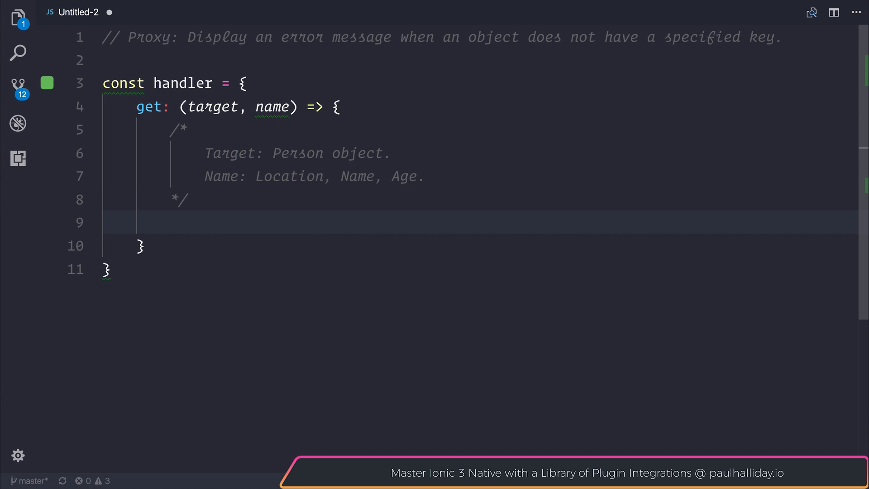
text(return)
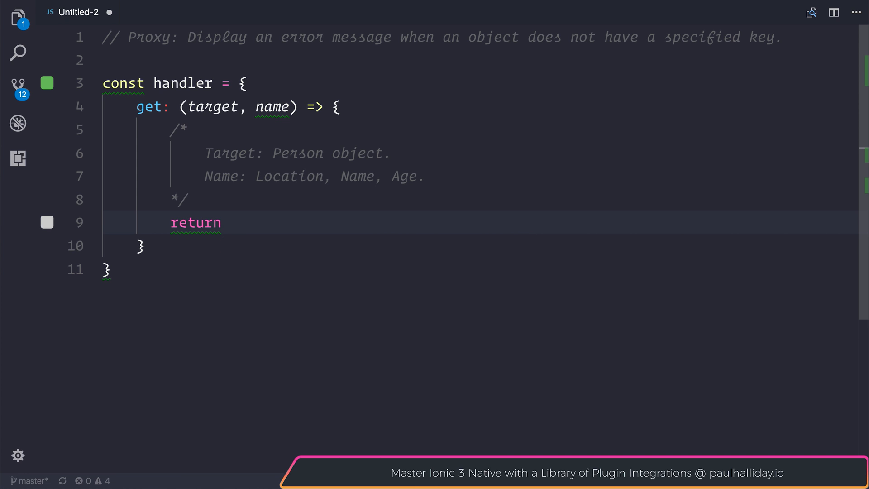
text(name in)
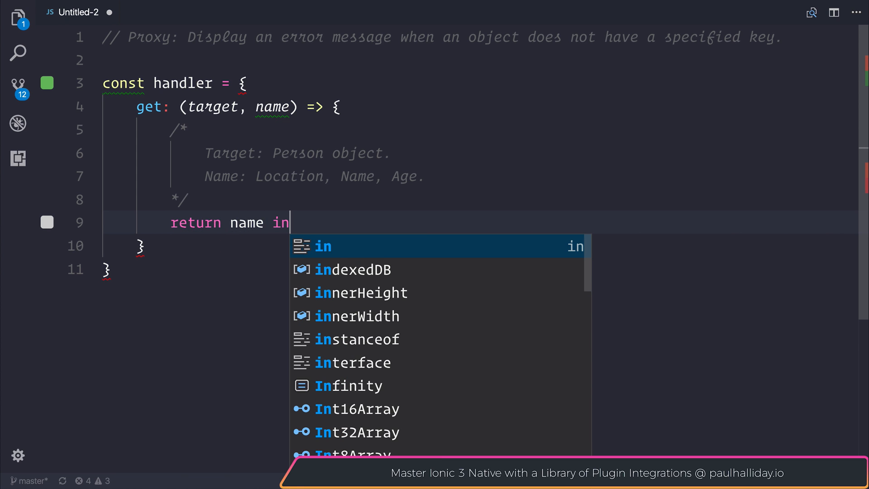
text(target)
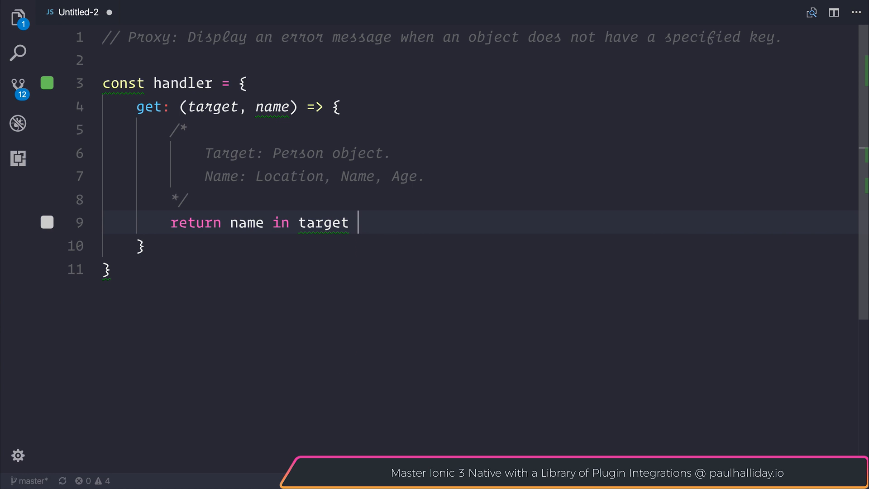
text(?)
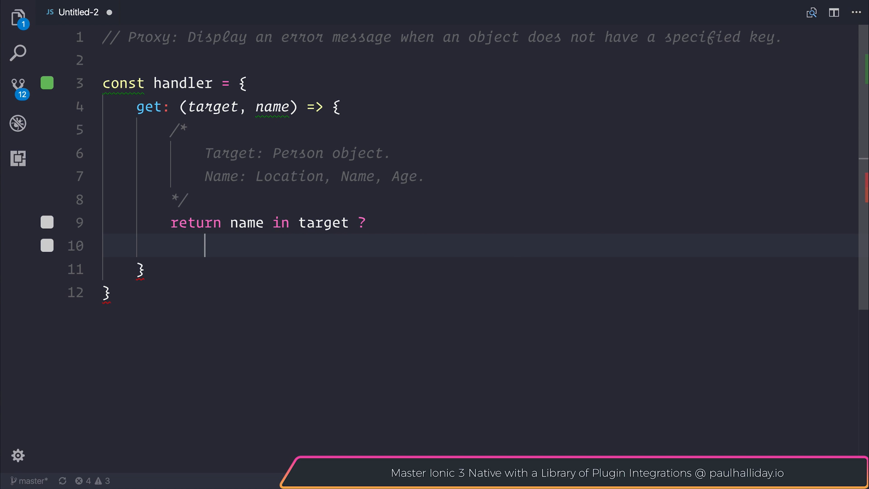
text(target[name] :)
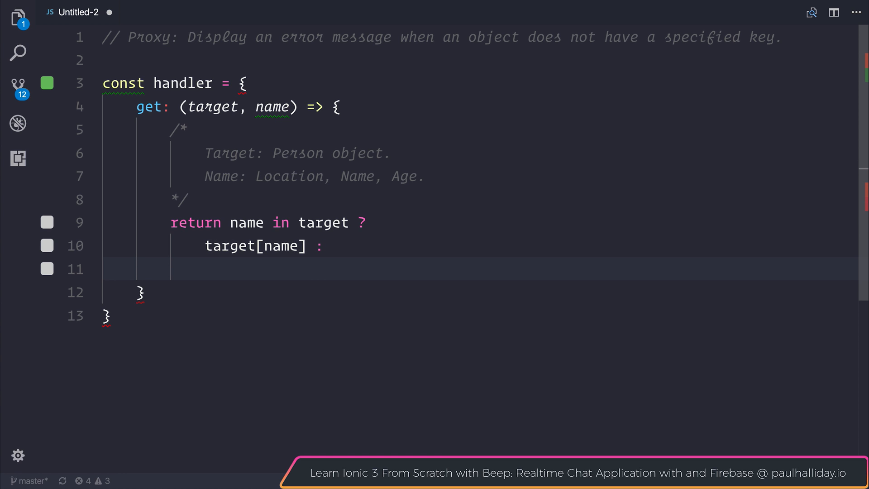
text("No")
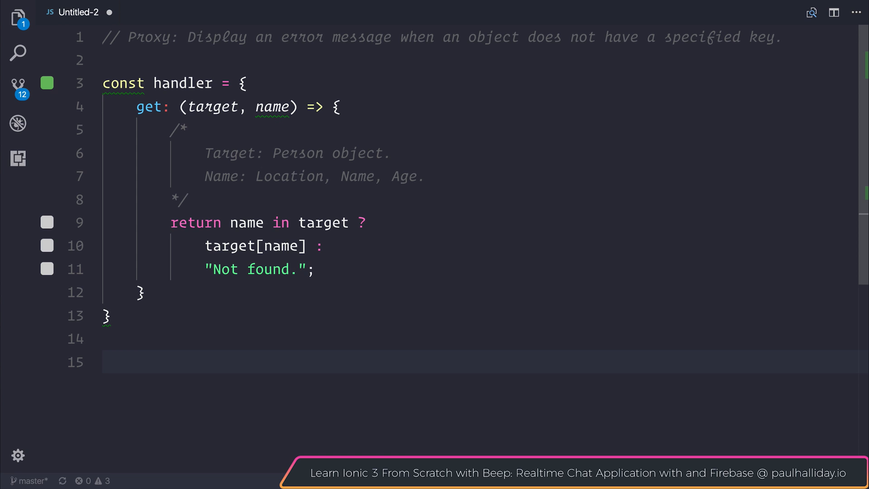
text(const)
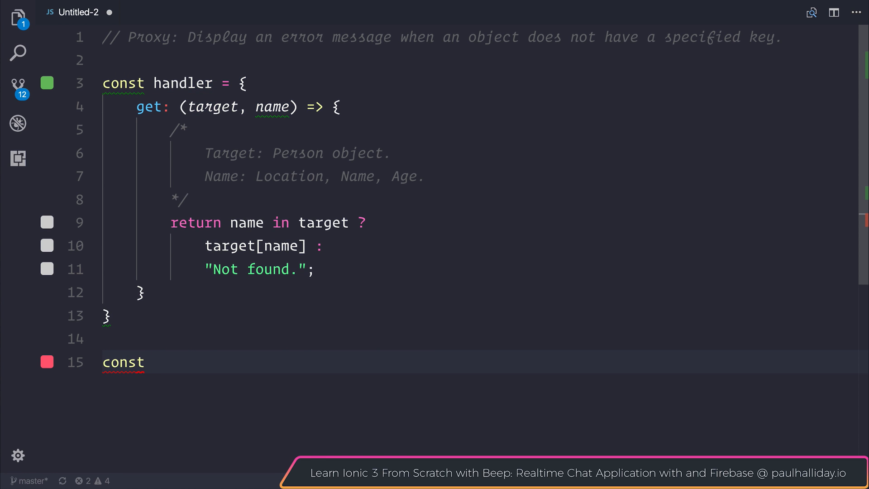
- Create const proxy = new Proxy({}, handler)
text(proxy =)
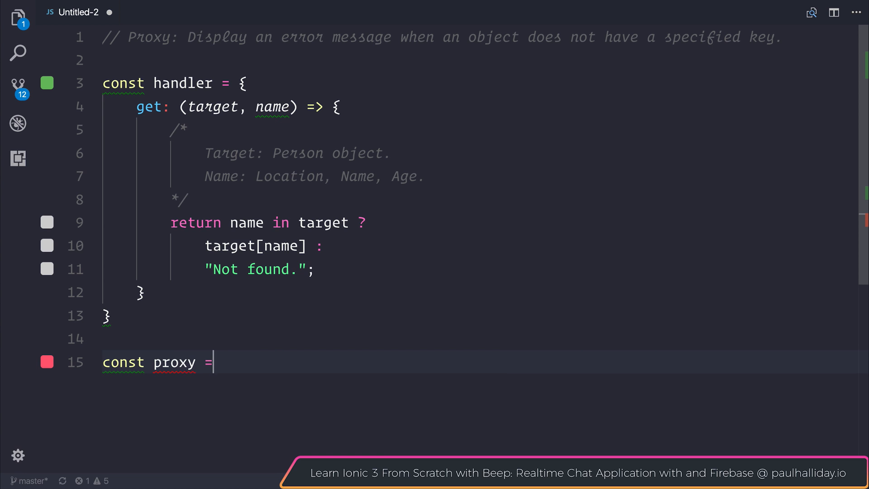
text(new Proxy()
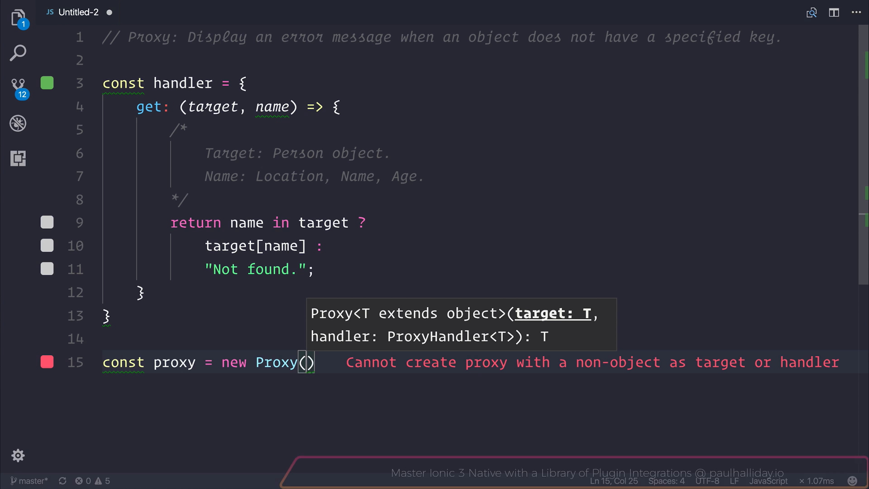
text({})
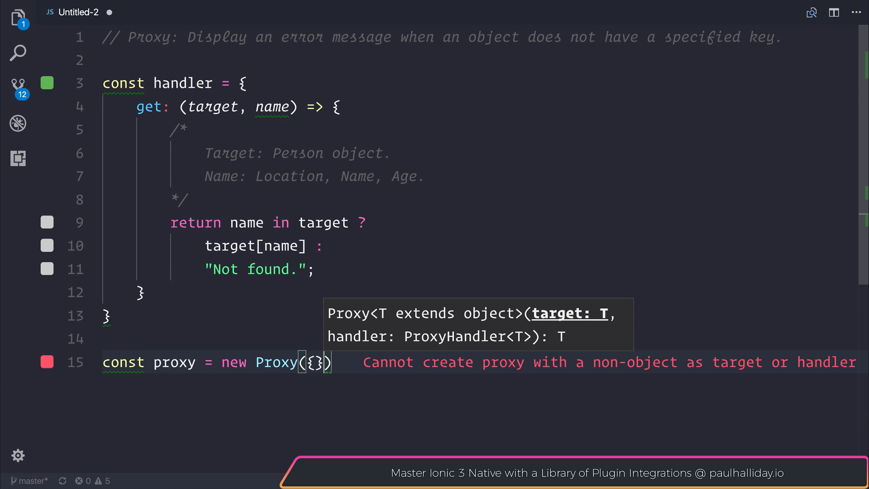
text(,)
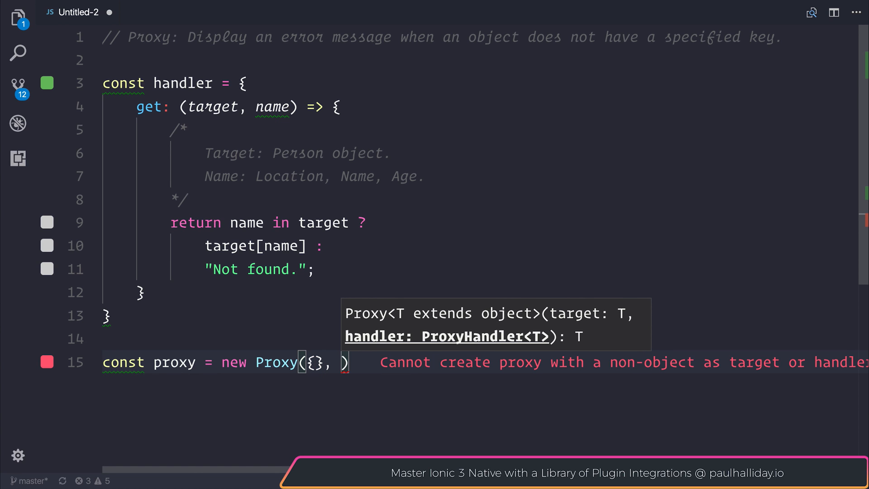
text(handler)
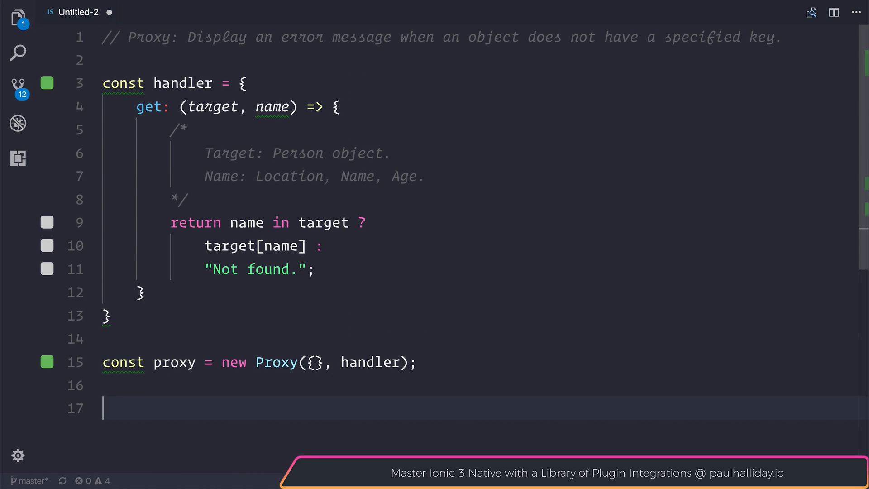
- Set proxy.name = "Hello" and console.log the missing proxy.age property
text(proxy.name = "Hello";)
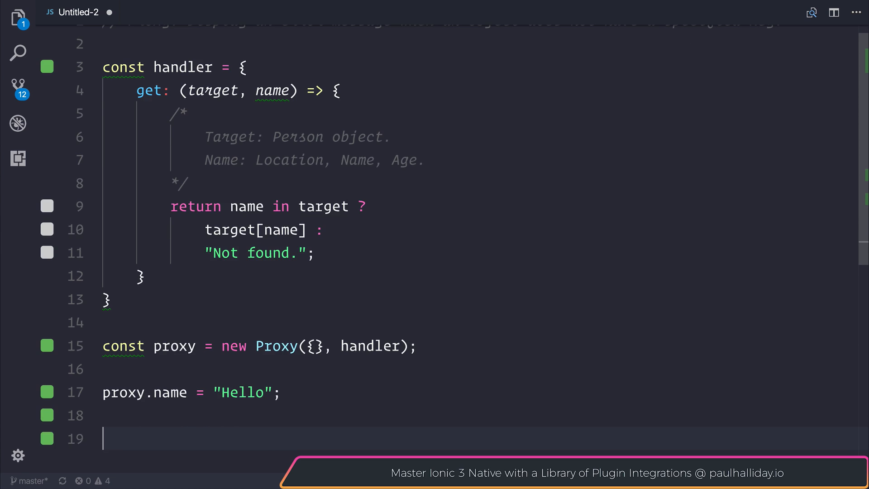
text(console.log(proxy.name);)
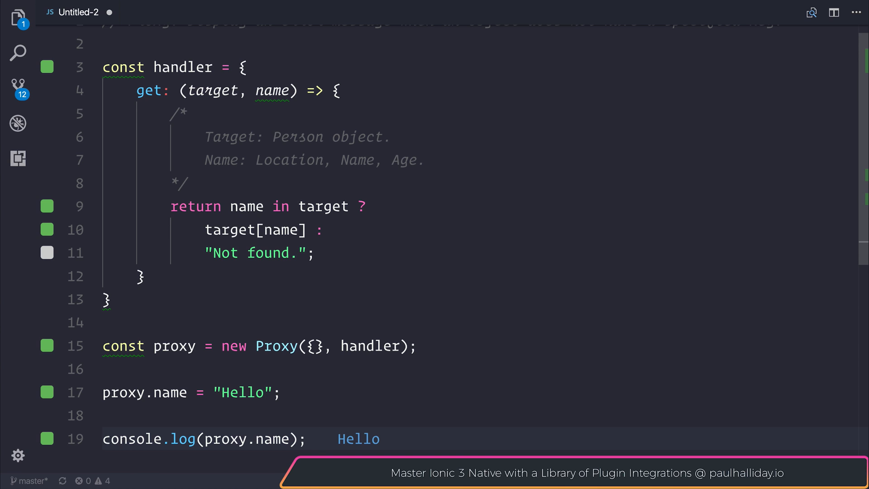
click(305, 439)
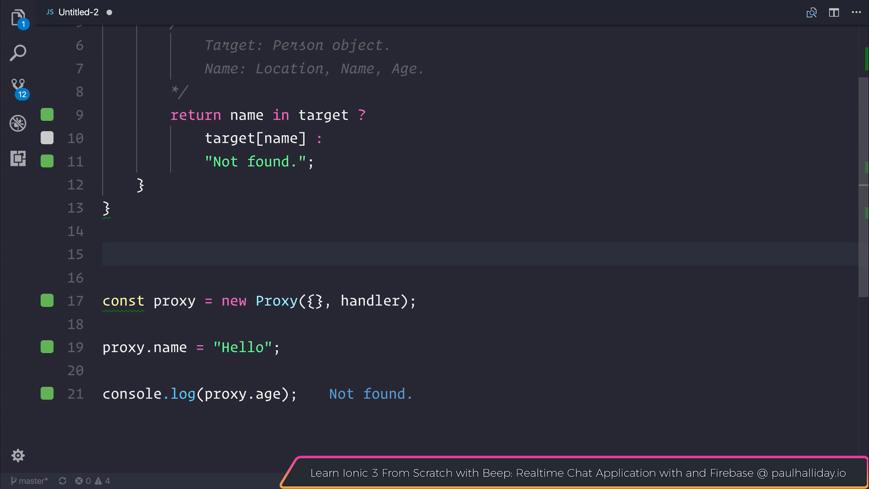
- Declare const person with name 'Paul' and age 25, back the proxy with it, and log proxy.location
text(const person)
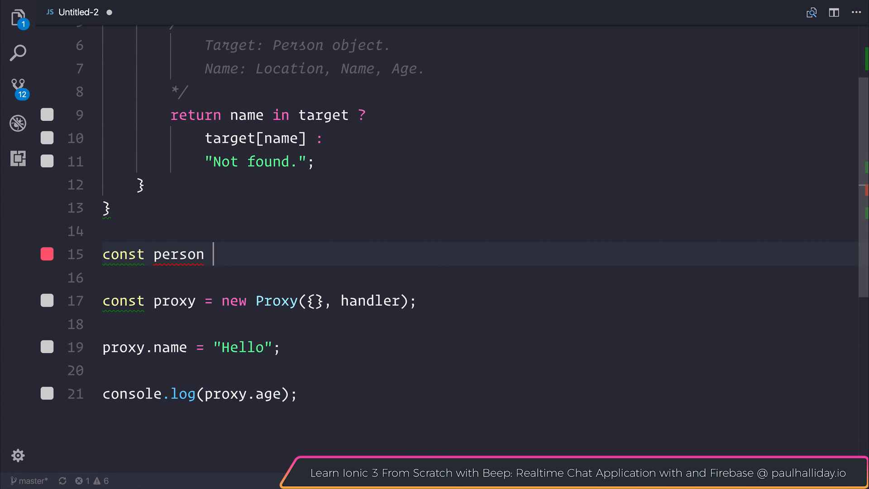
text(= {)
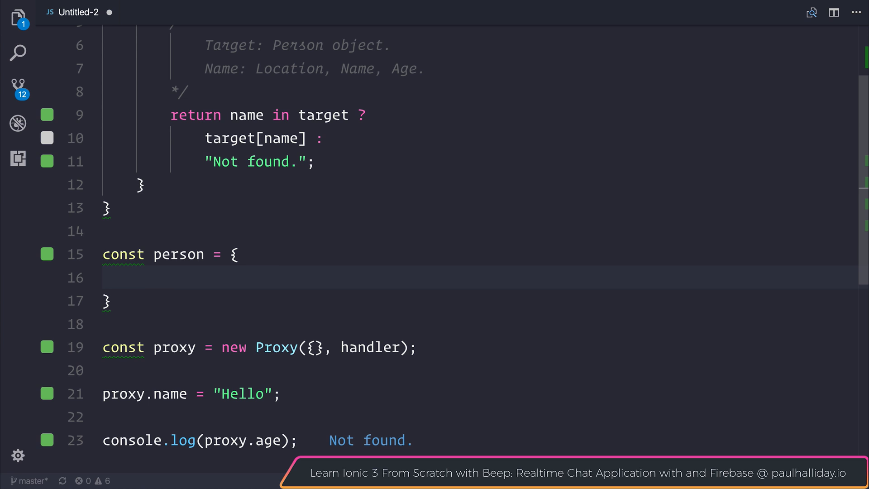
text(name: 'Paul',)
text(age: 25)
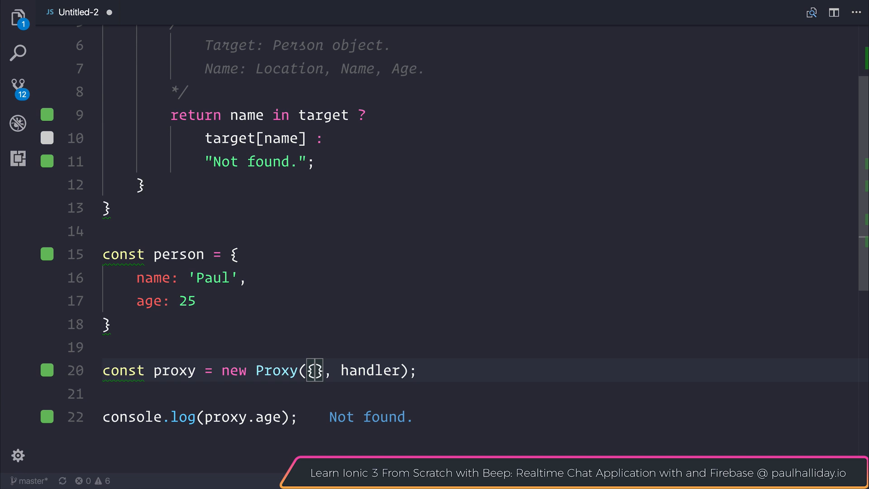
scroll(down, 3)
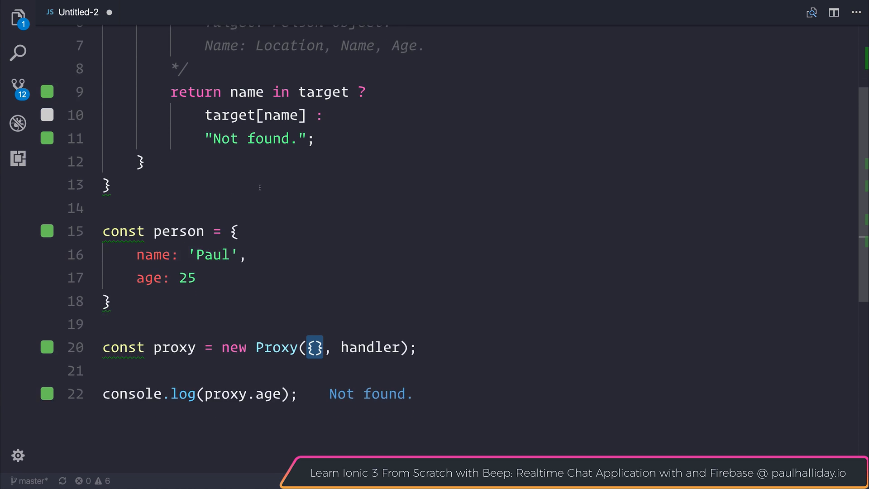
text(person)
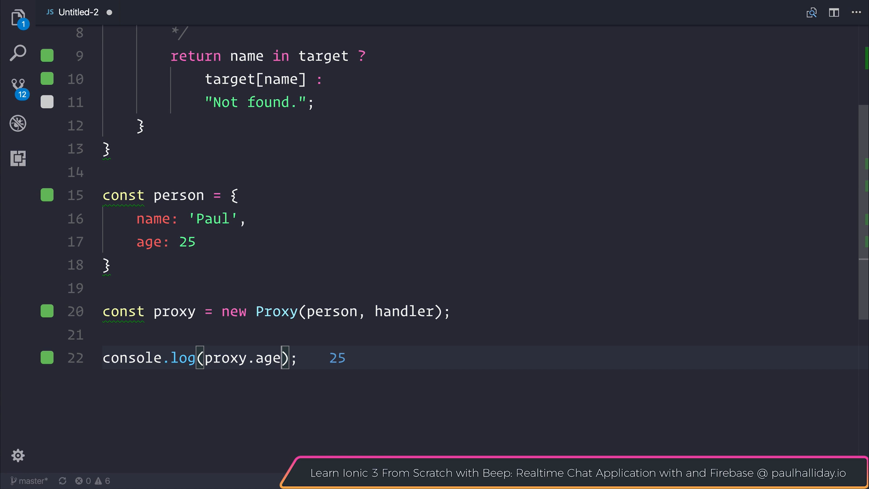
text(location)
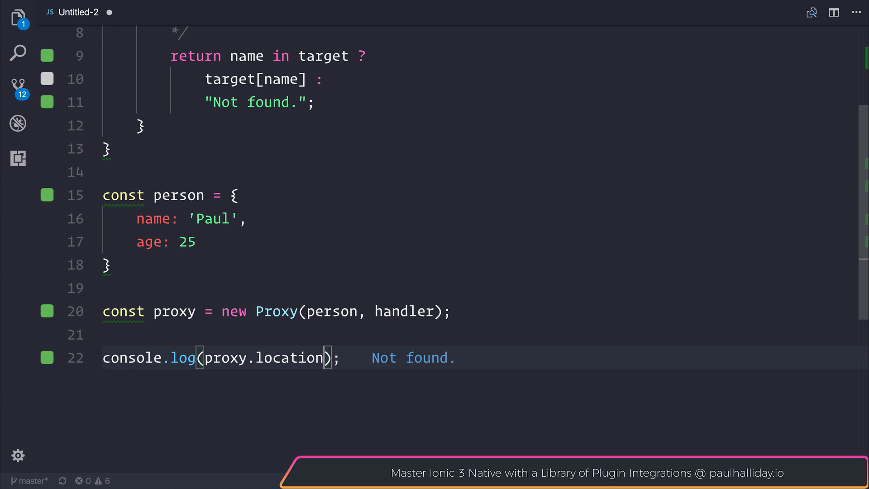
- Add blank lines after the logging code to begin a new section
double_click(288, 358)
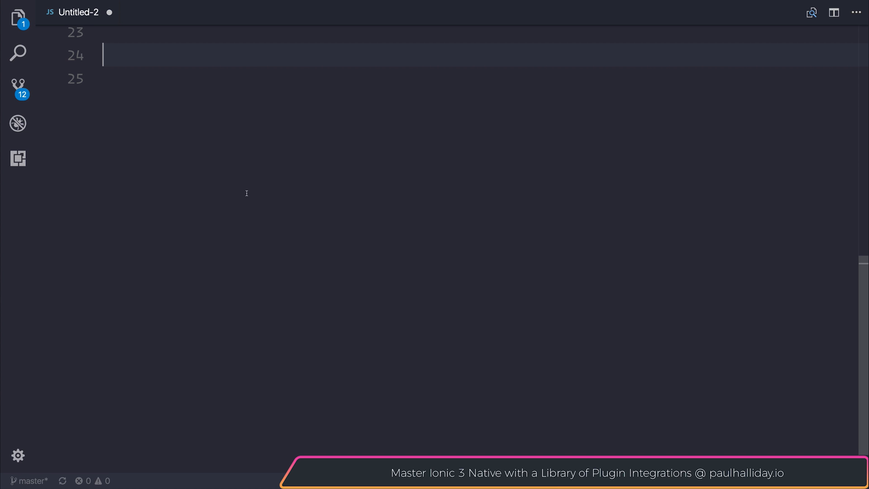
- Declare const validator = { set: (obj, prop, value) => { } }, dropping the extra receiver parameter
text(const validator)
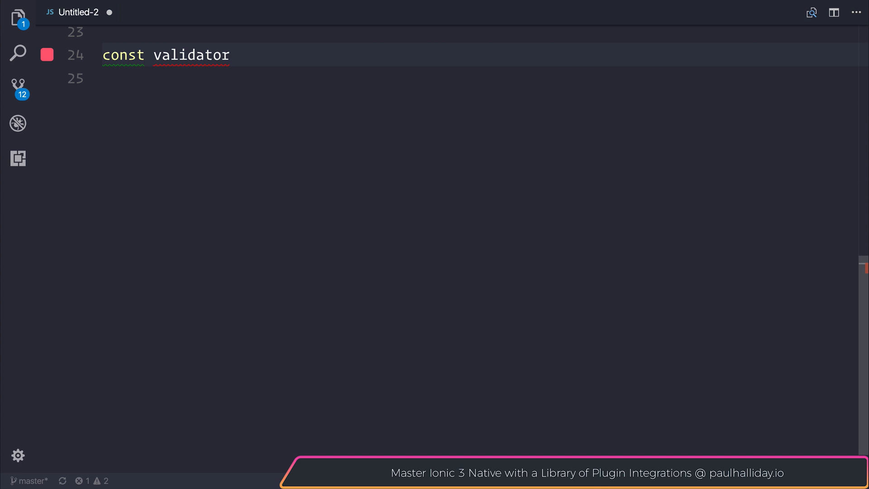
text(= {)
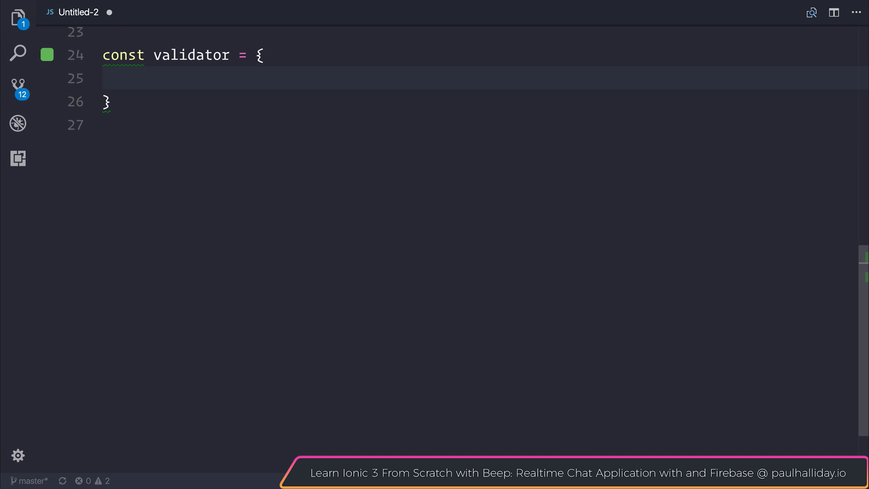
text(set:)
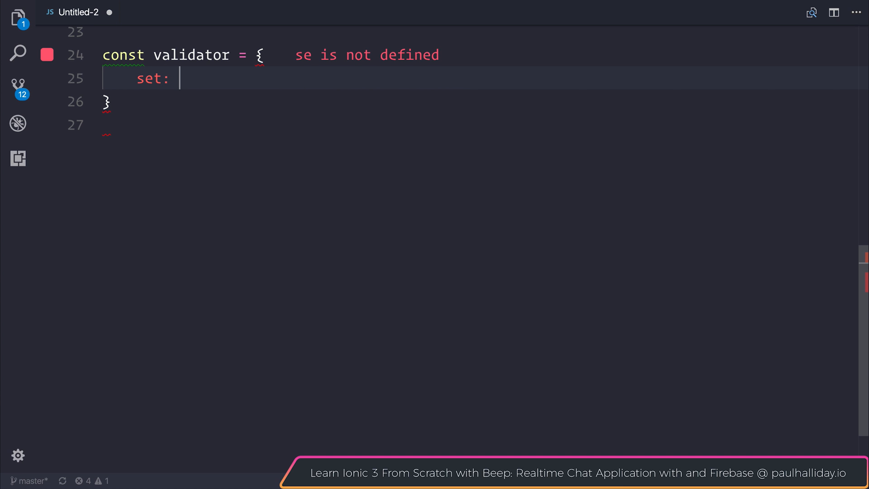
text(())
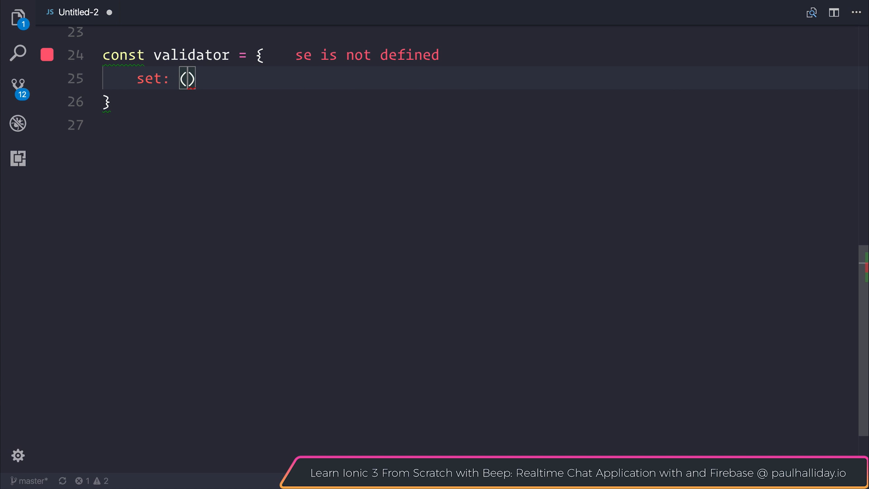
text(obj, prope)
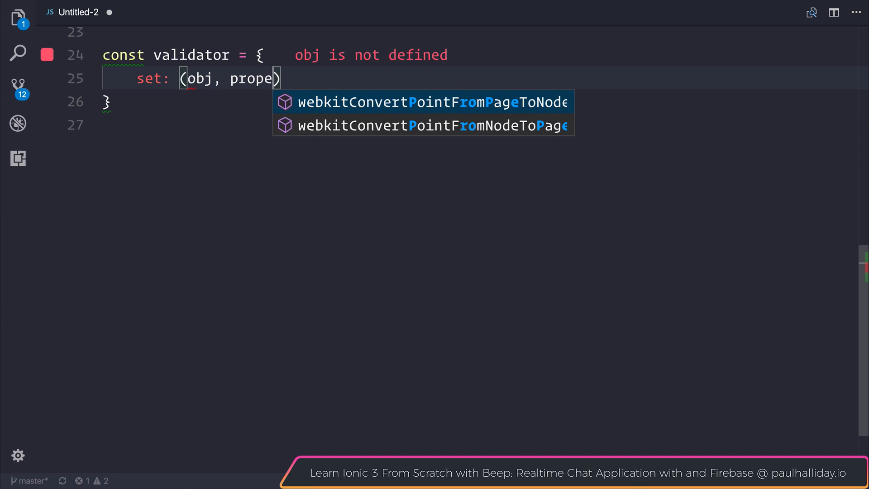
text(, valu)
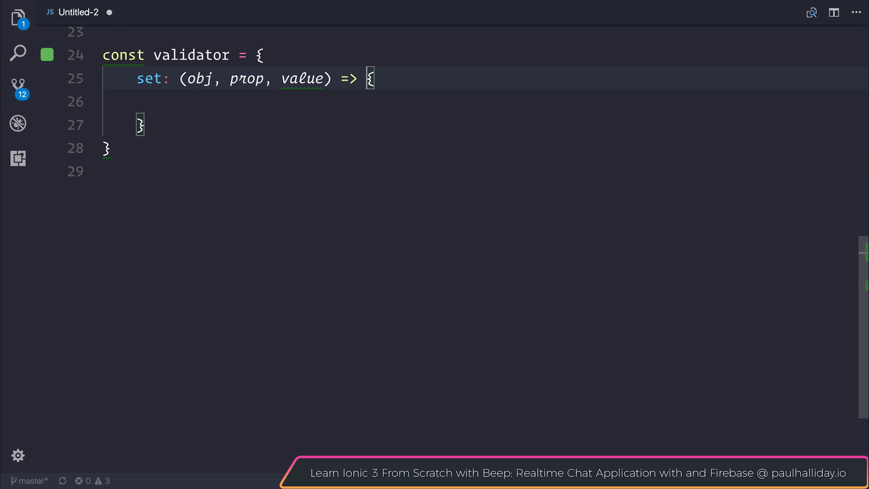
text(, r)
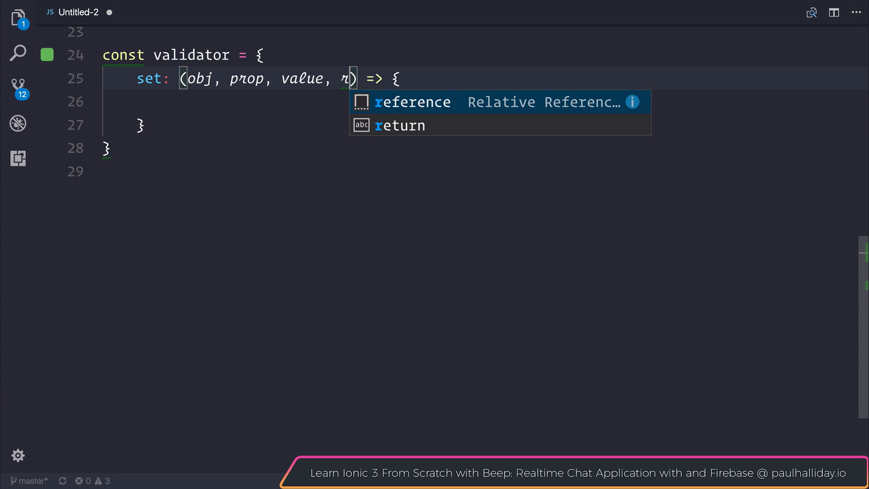
text(eceiver)
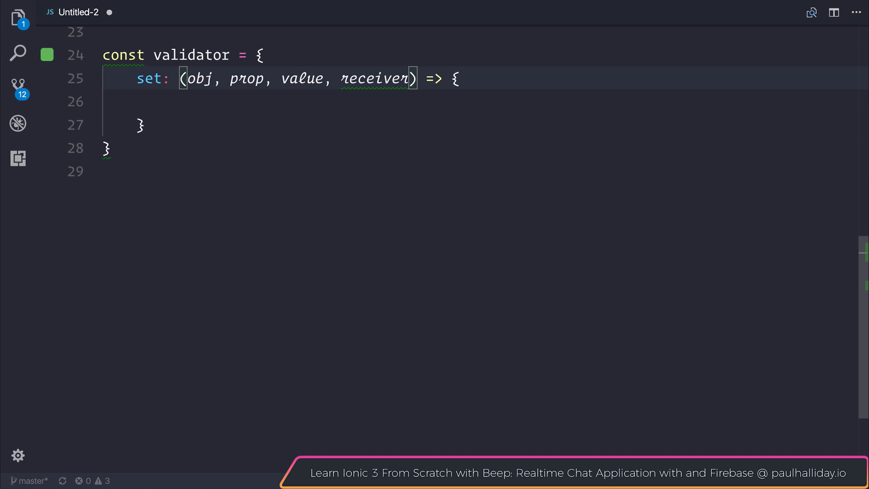
key(Backspace)
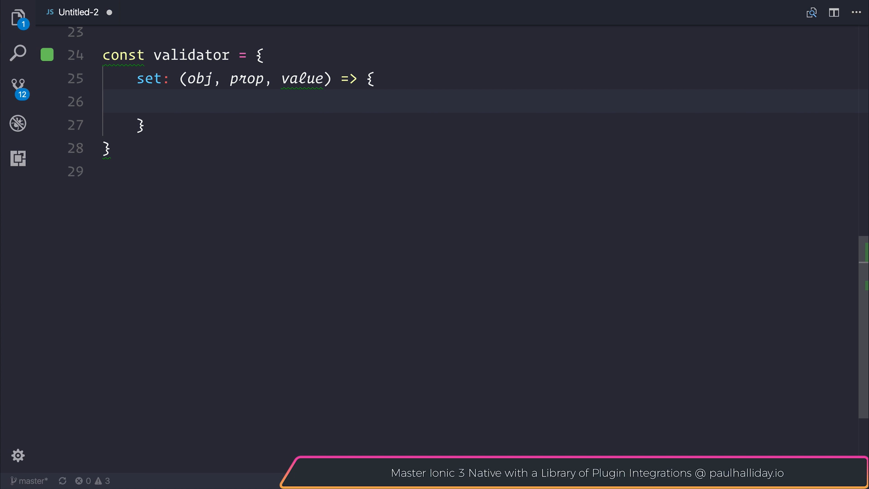
- Add if (property === 'location' && Number.isInteger(value)) inside set
text(if()
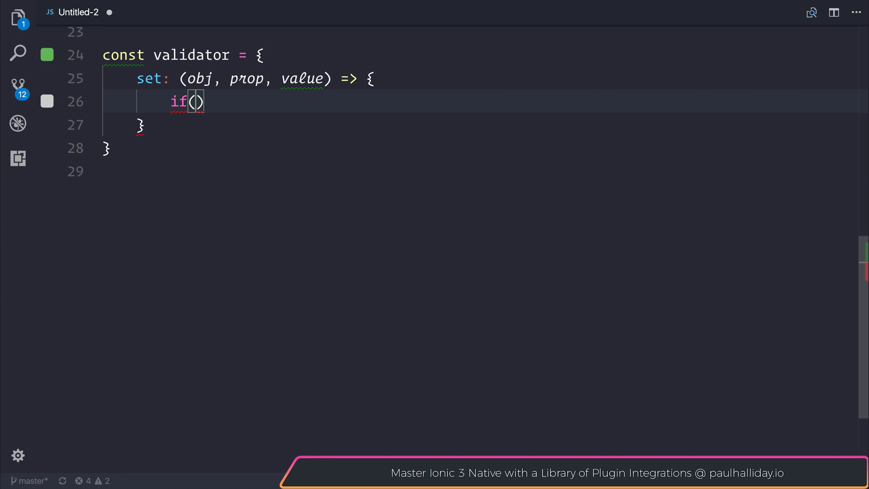
text(property =)
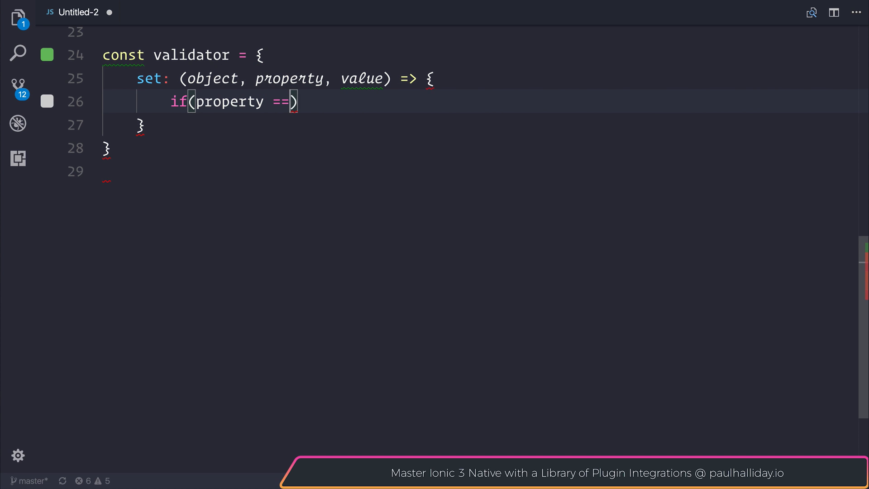
text(= 'location')
text(if()
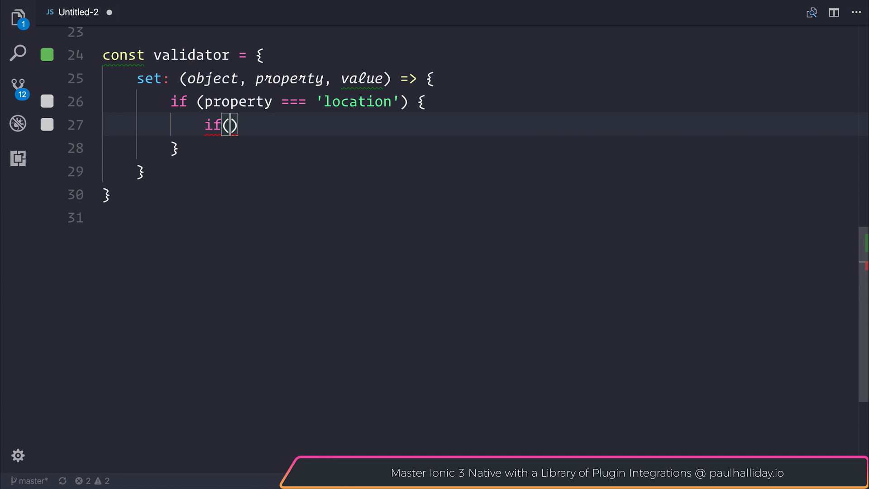
text(Number.)
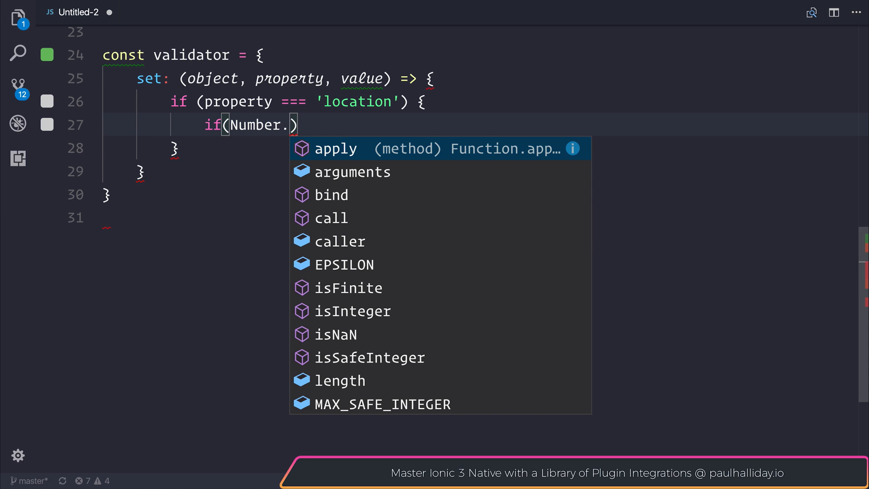
text(isInteger(value)
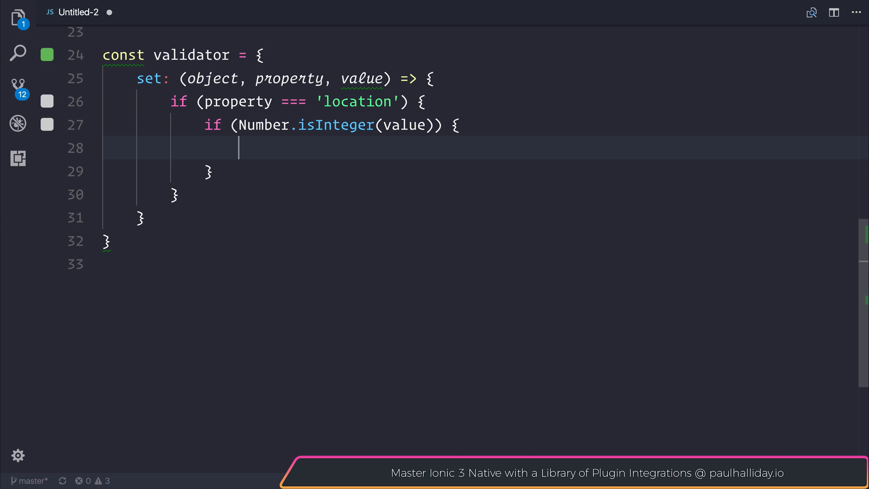
- Throw new TypeError('The property location must be a string.') in that branch
text(throw new)
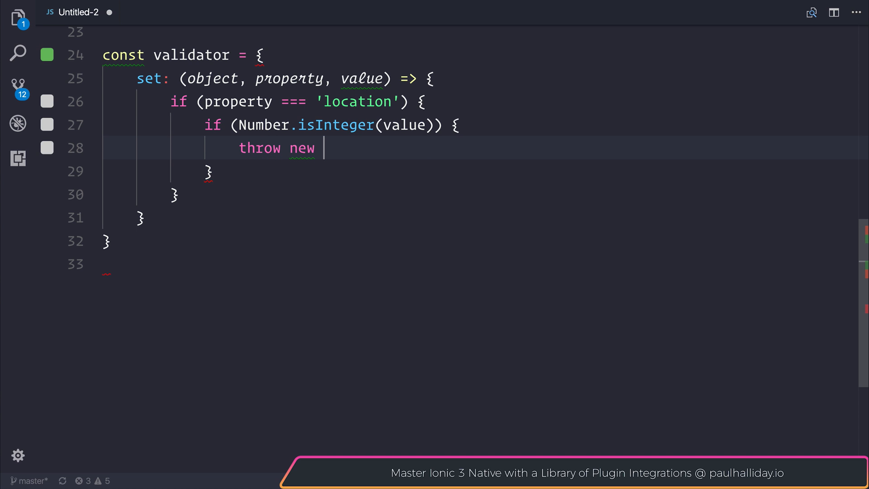
text(TypeError)
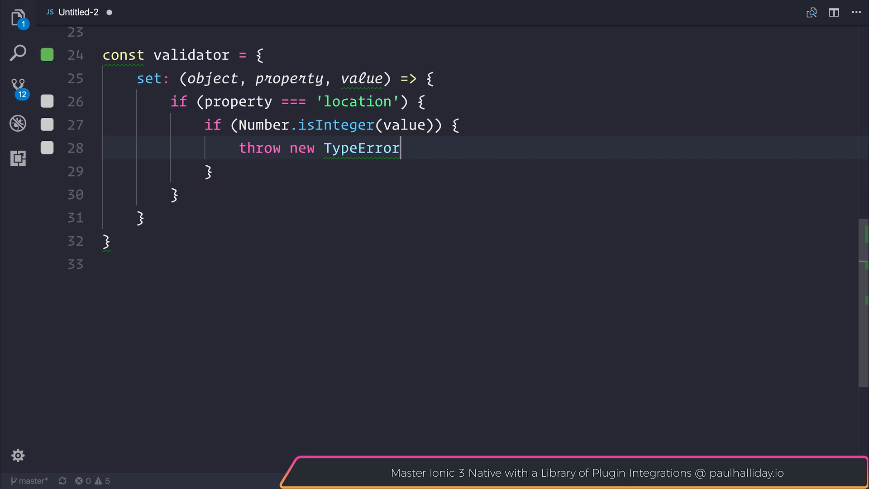
text((`)
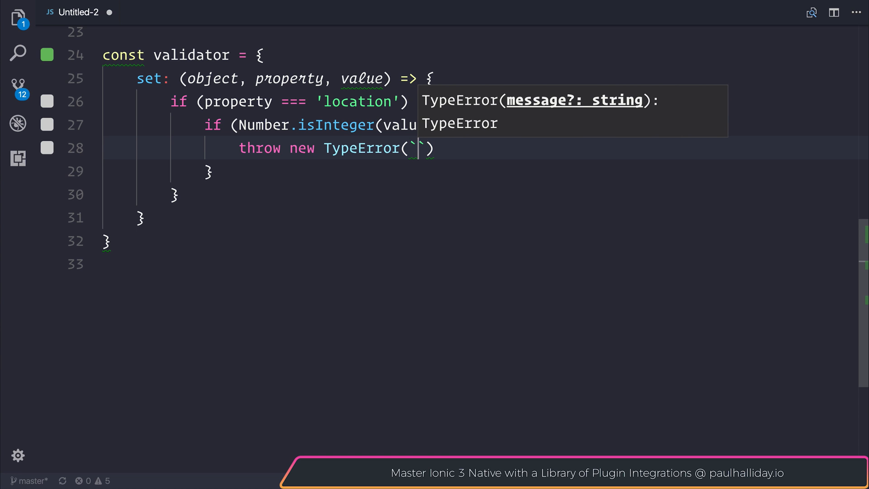
text(The prop)
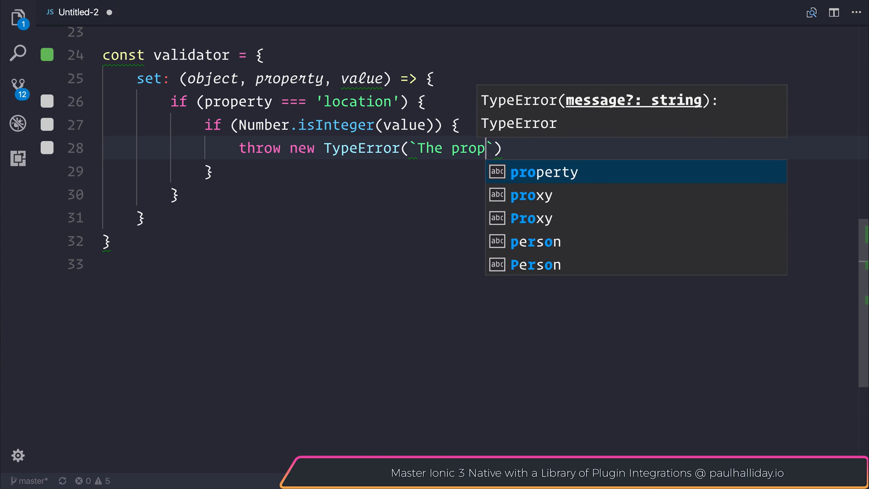
key(Tab)
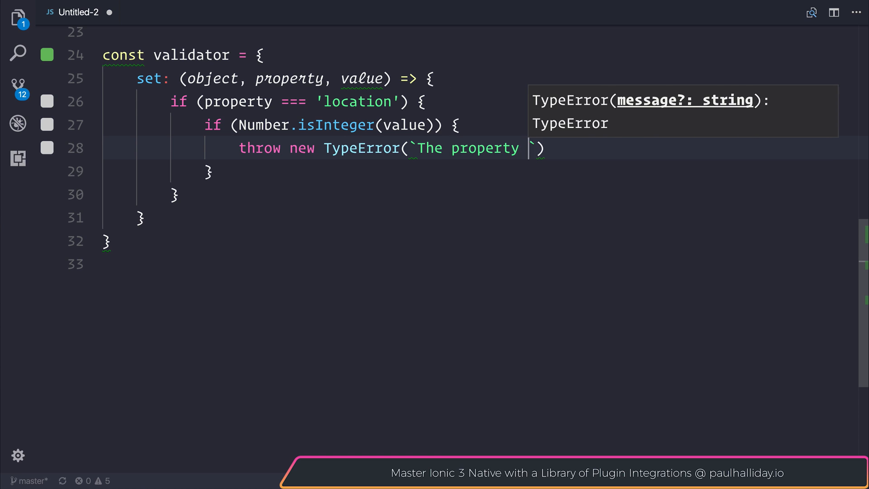
text(location must be a string.)
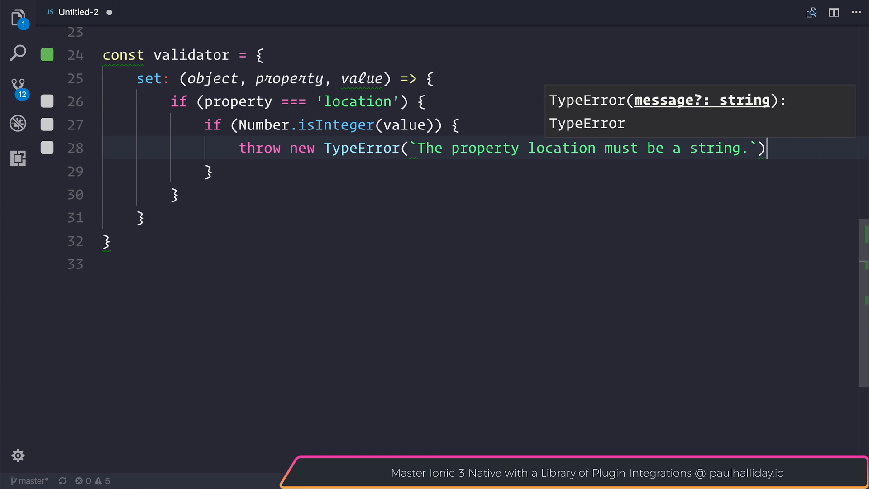
text(;)
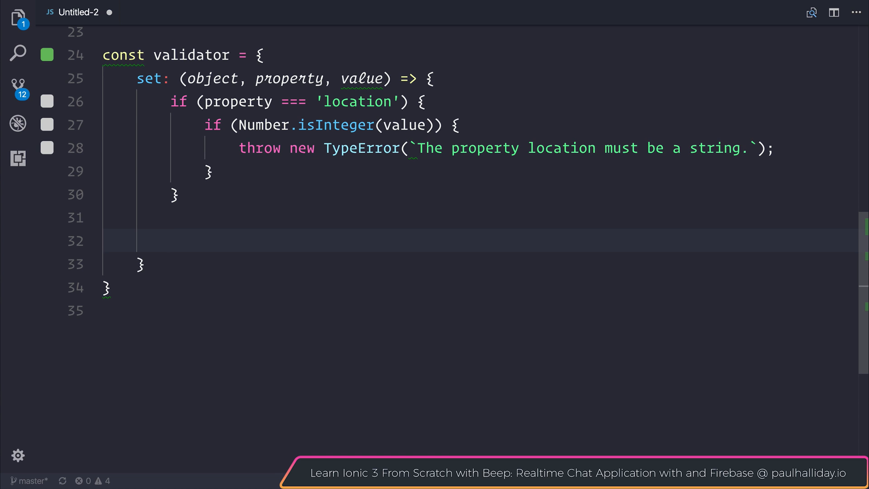
- Assign object[property] = value with the example comment // peron.location = 'England'
text(o)
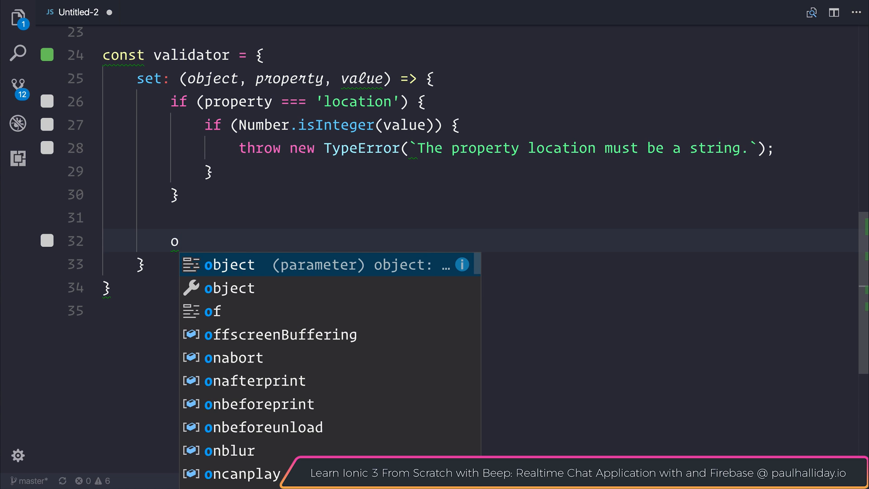
text(bjec)
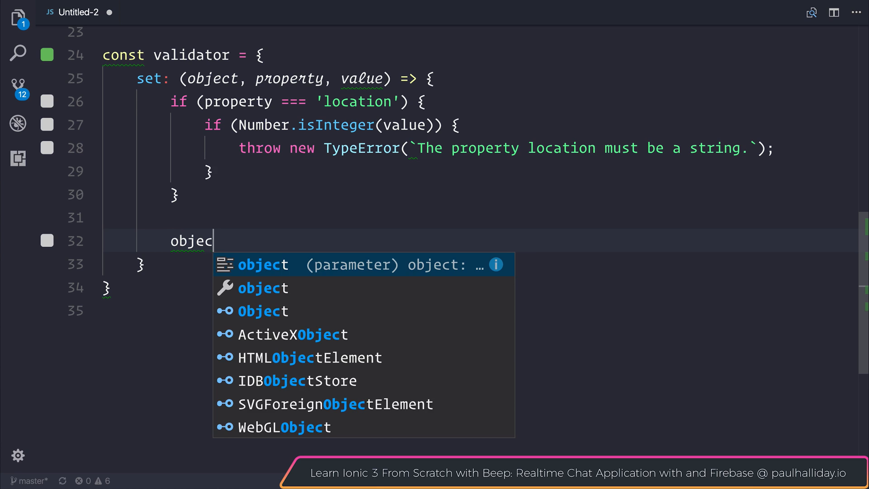
text(t[property] =)
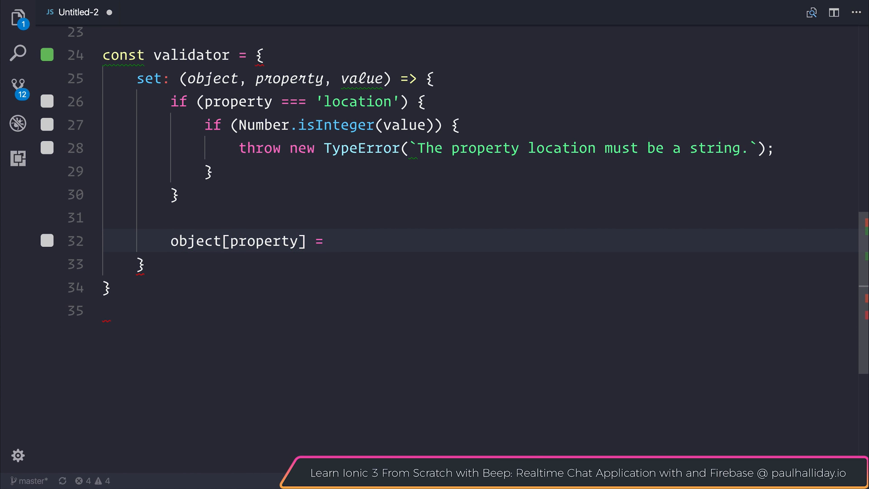
text(value;)
text(//)
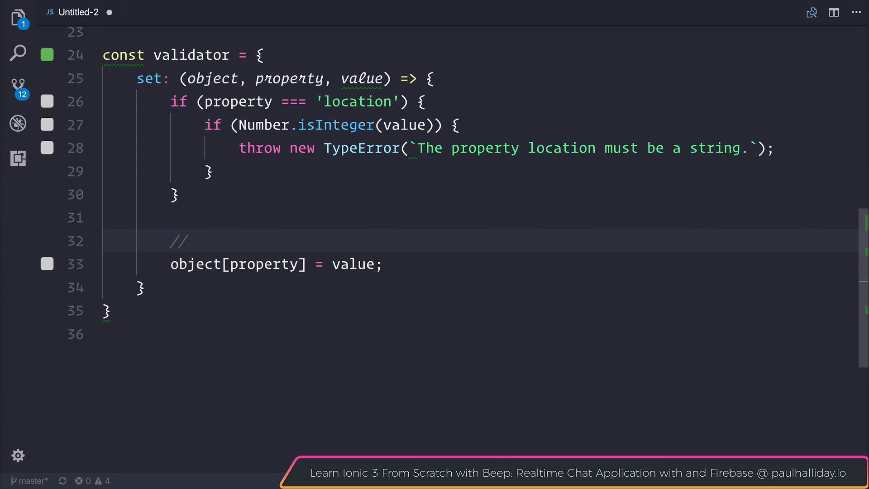
text(pero)
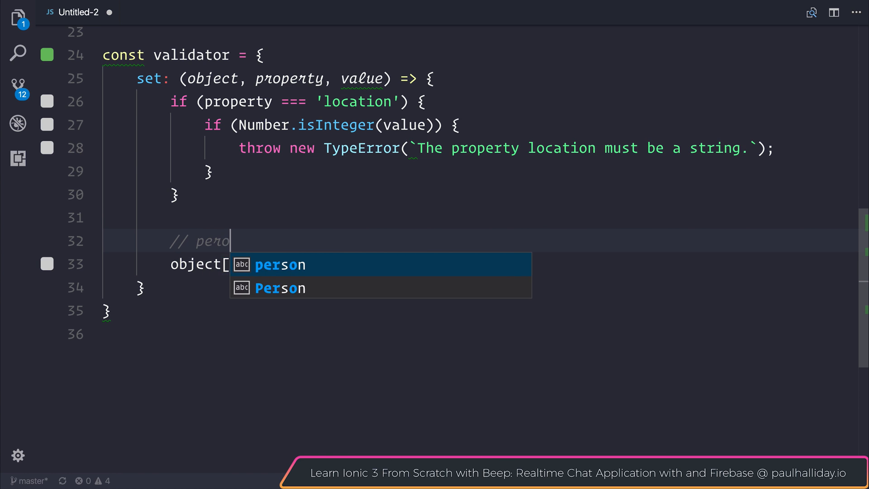
text(n.location =)
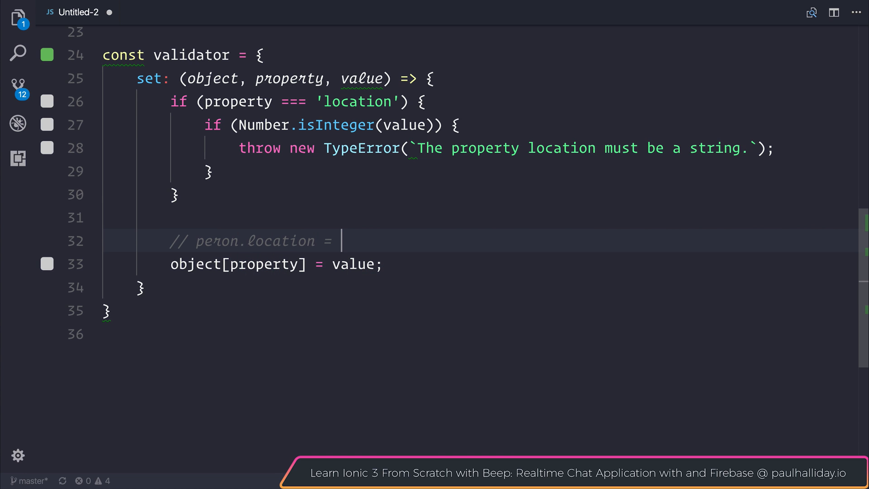
text(e)
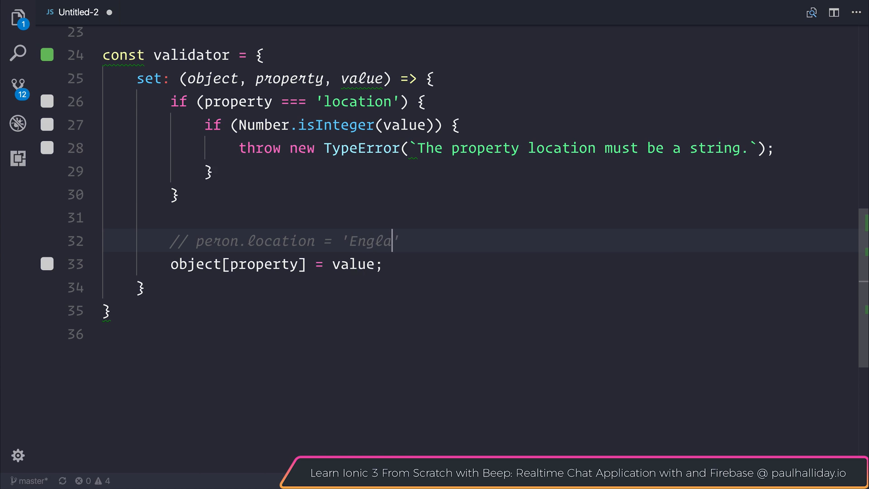
text(nd')
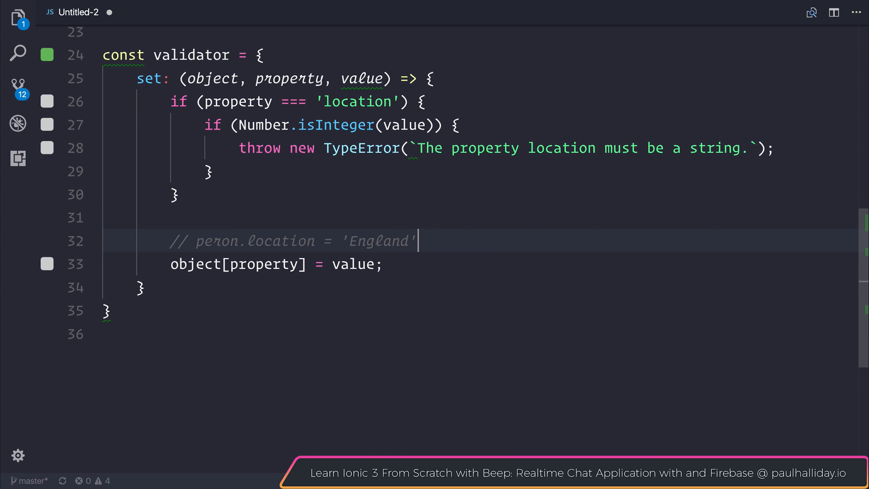
- End the set handler with return true;
key(Enter)
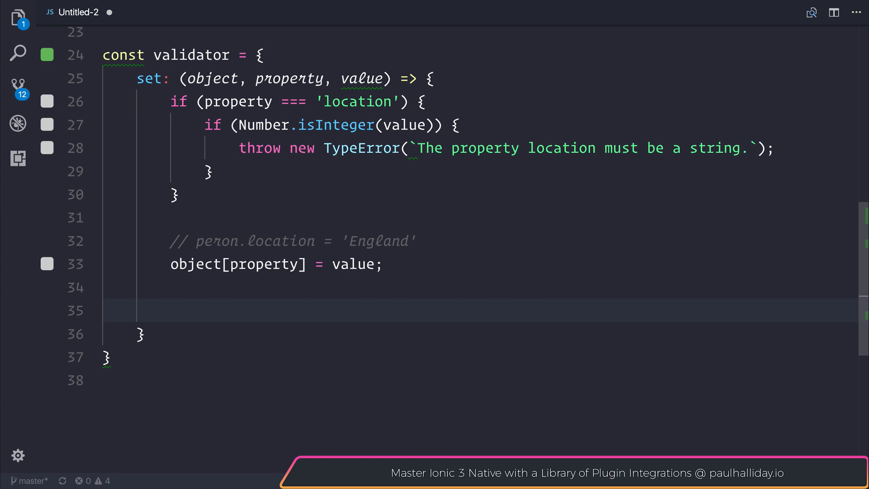
text(return true;)
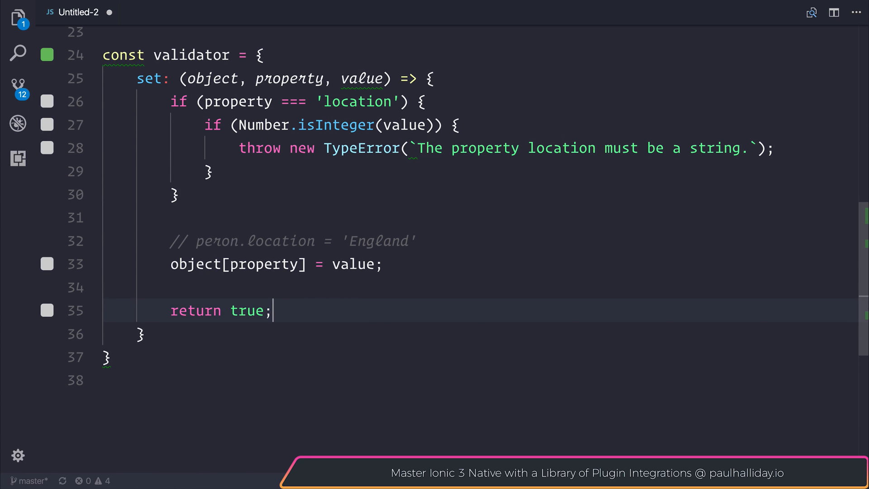
scroll(down, 3)
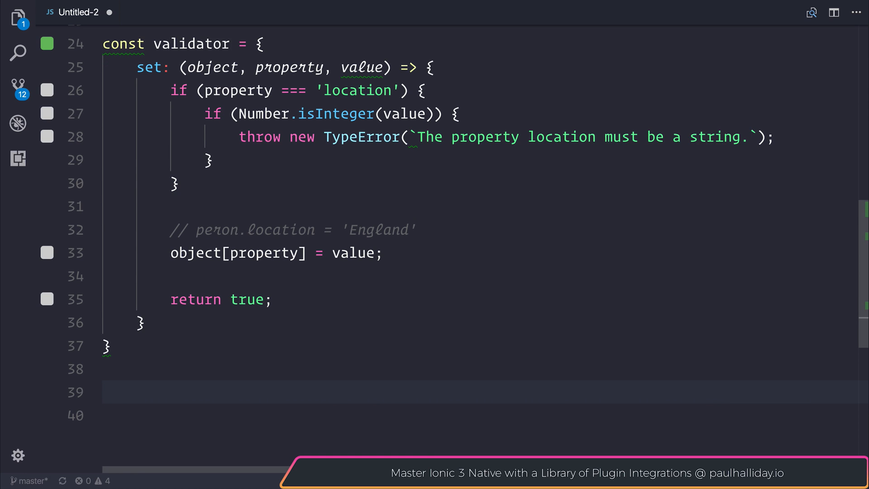
- Create const person = new Proxy({}, validator)
text(const person = new Proxy)
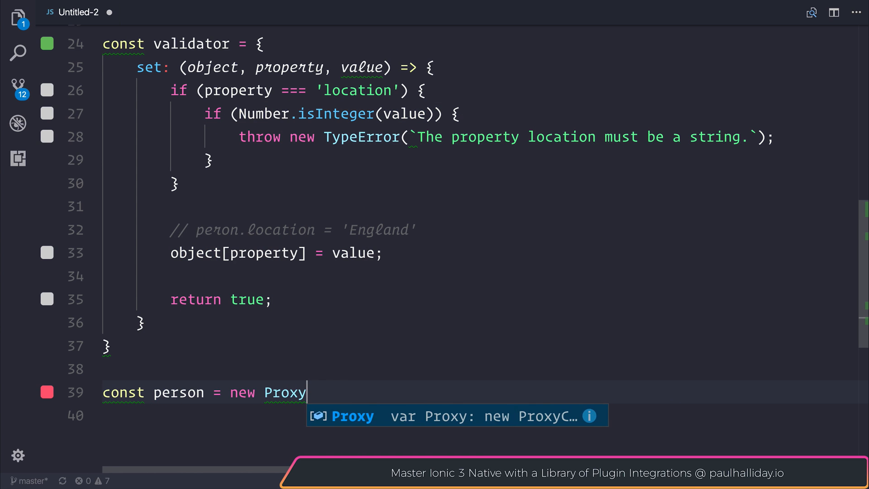
text(({}))
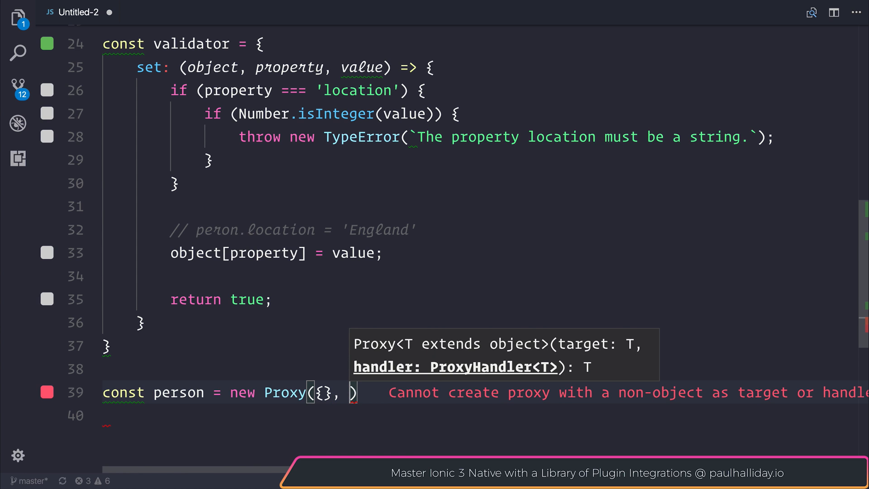
text(validator)
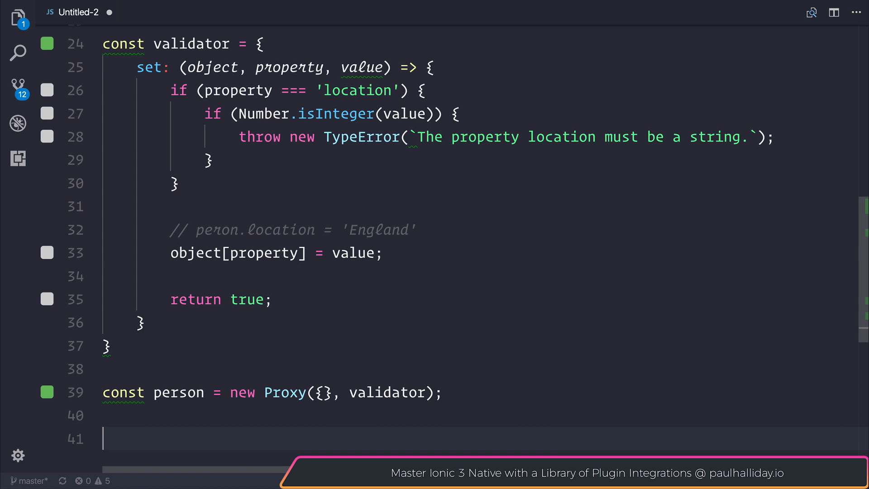
- Assign person.location = 'United Kingdom';
text(person.loca)
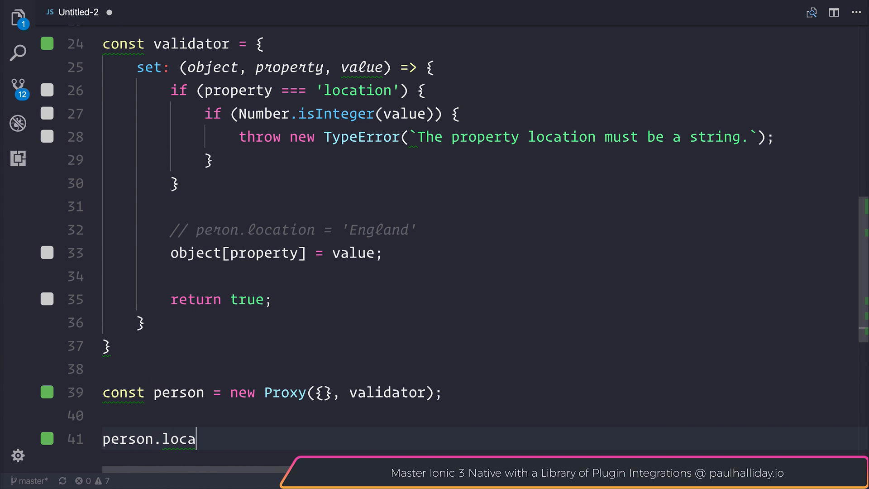
text(tion)
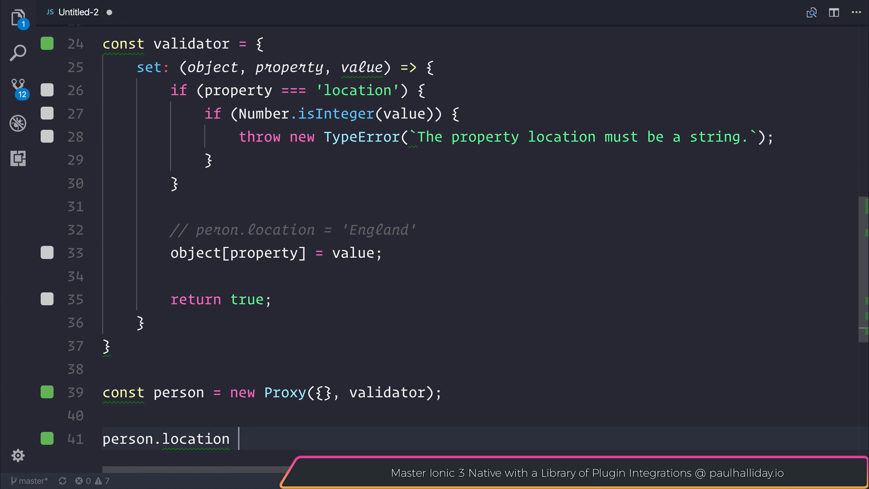
text(= 'United Kingd')
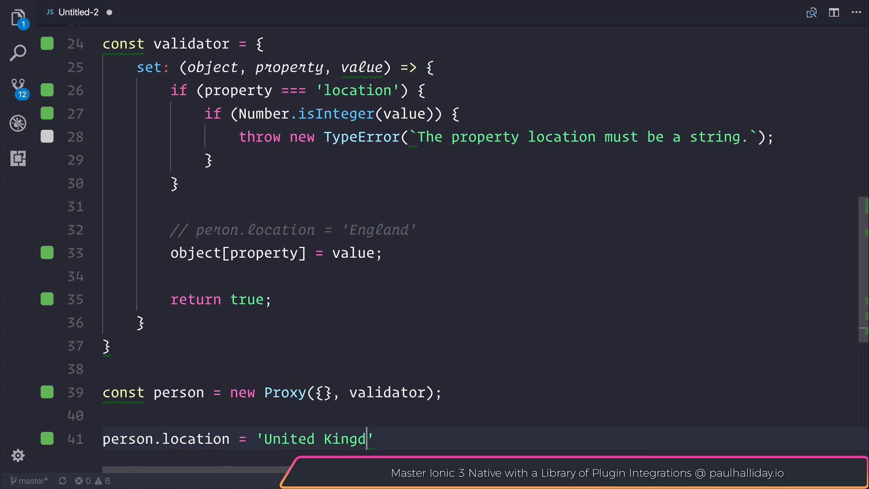
text(om';)
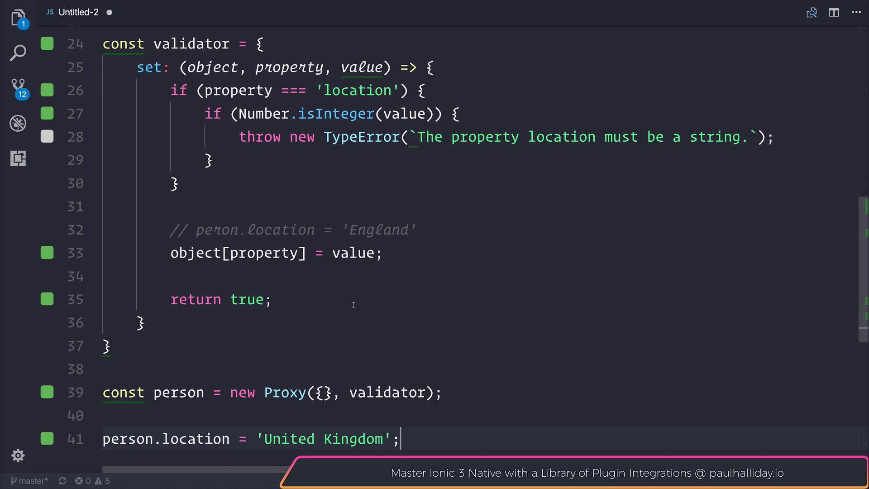
mouse_move(443, 250)
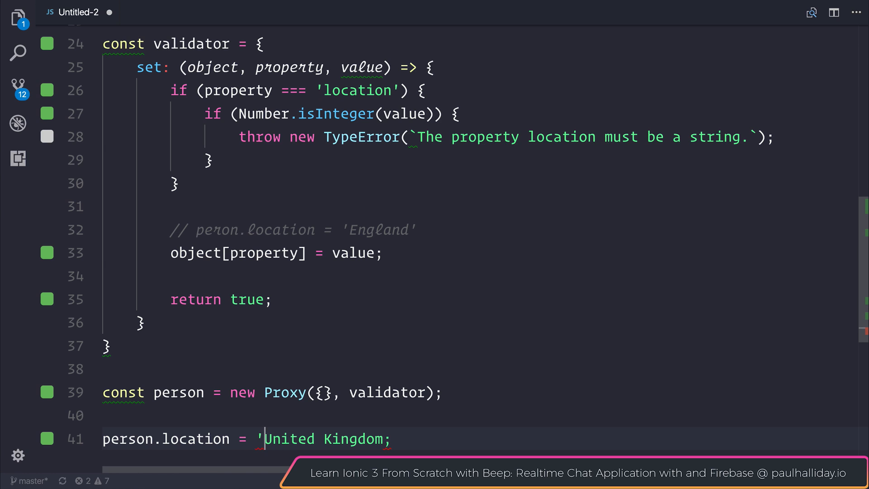
- Try location value 1 to trigger the TypeError, then 'England', finally settling on 'Sweden'
key(Backspace)
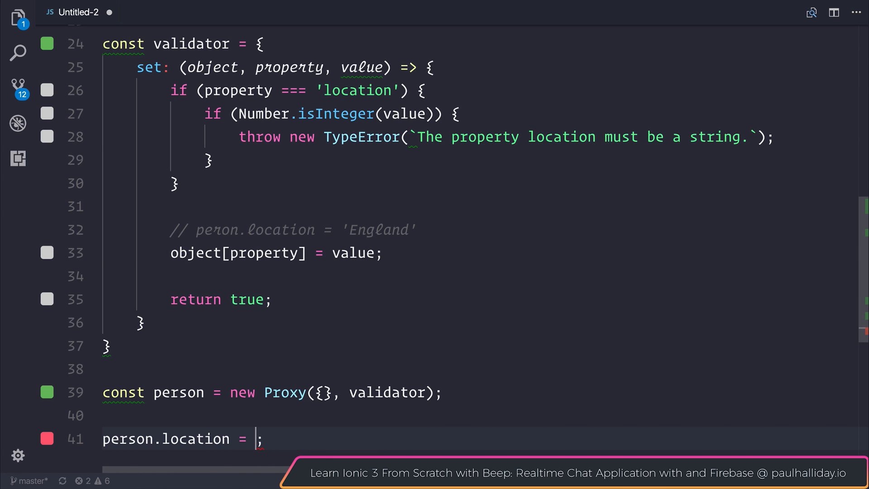
text(1)
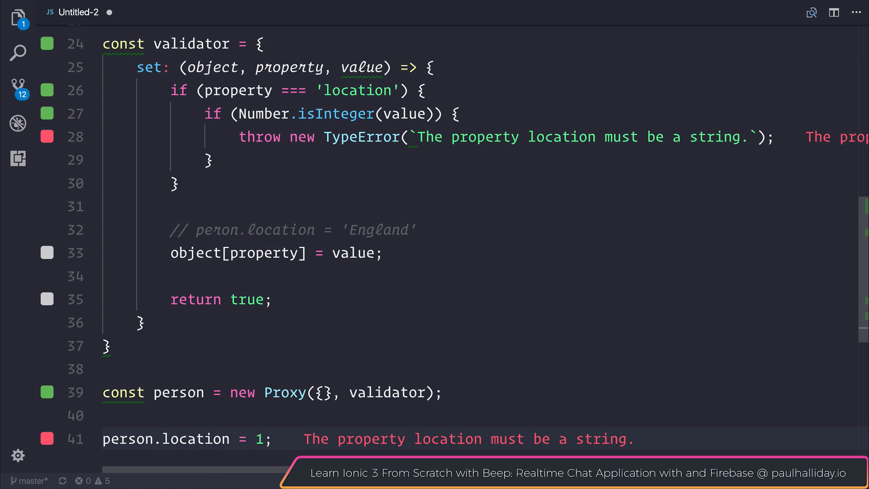
text(')
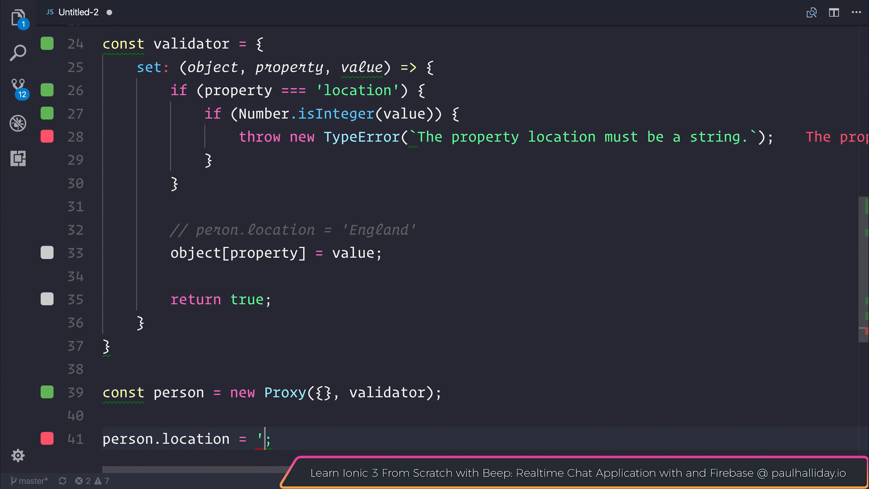
text(England)
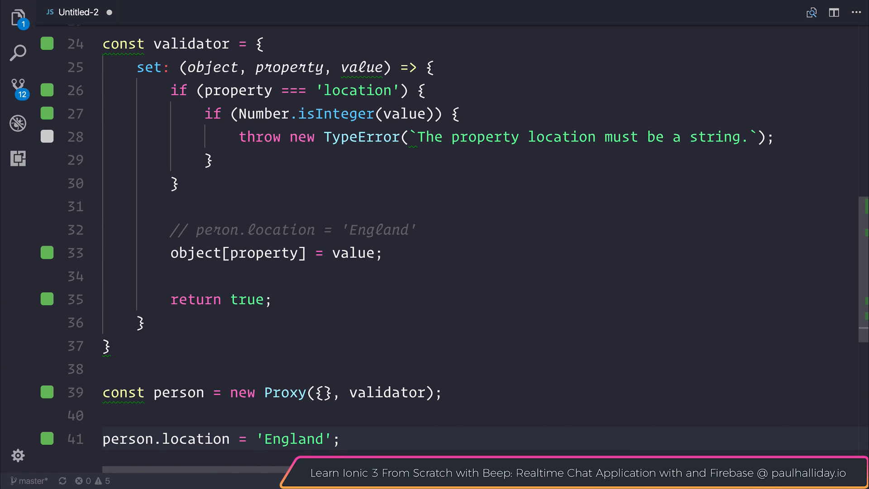
text(Sweden)
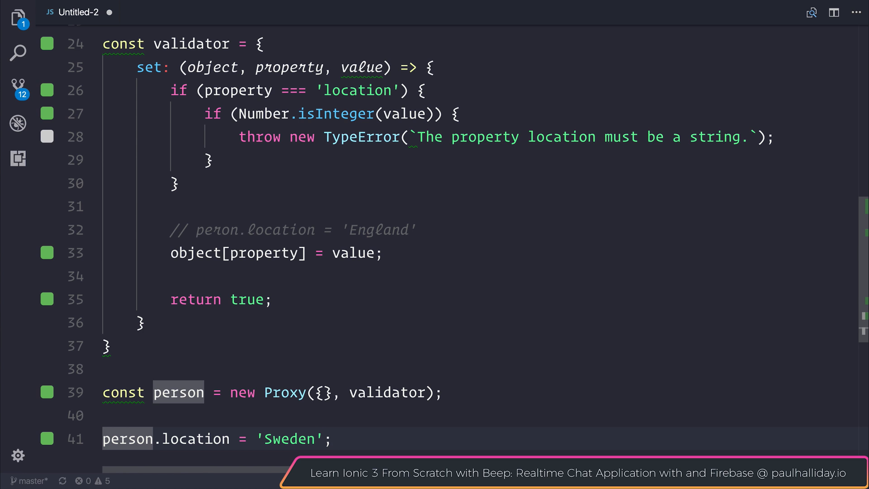
- Write console.log(person.loc… on a new line to log the person's location
text(console.log)
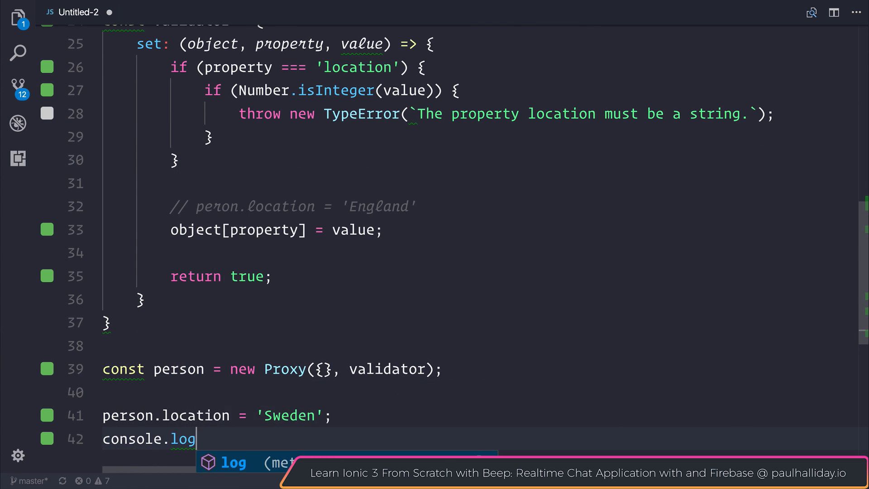
text((person.loc)
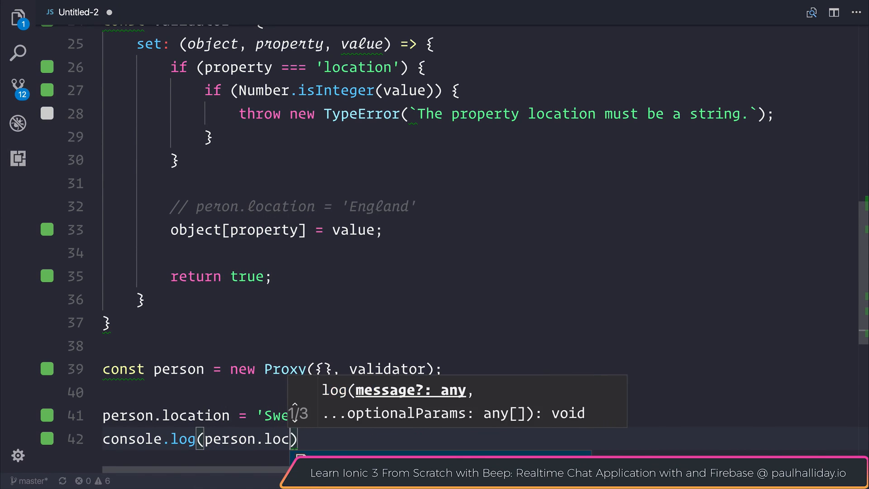